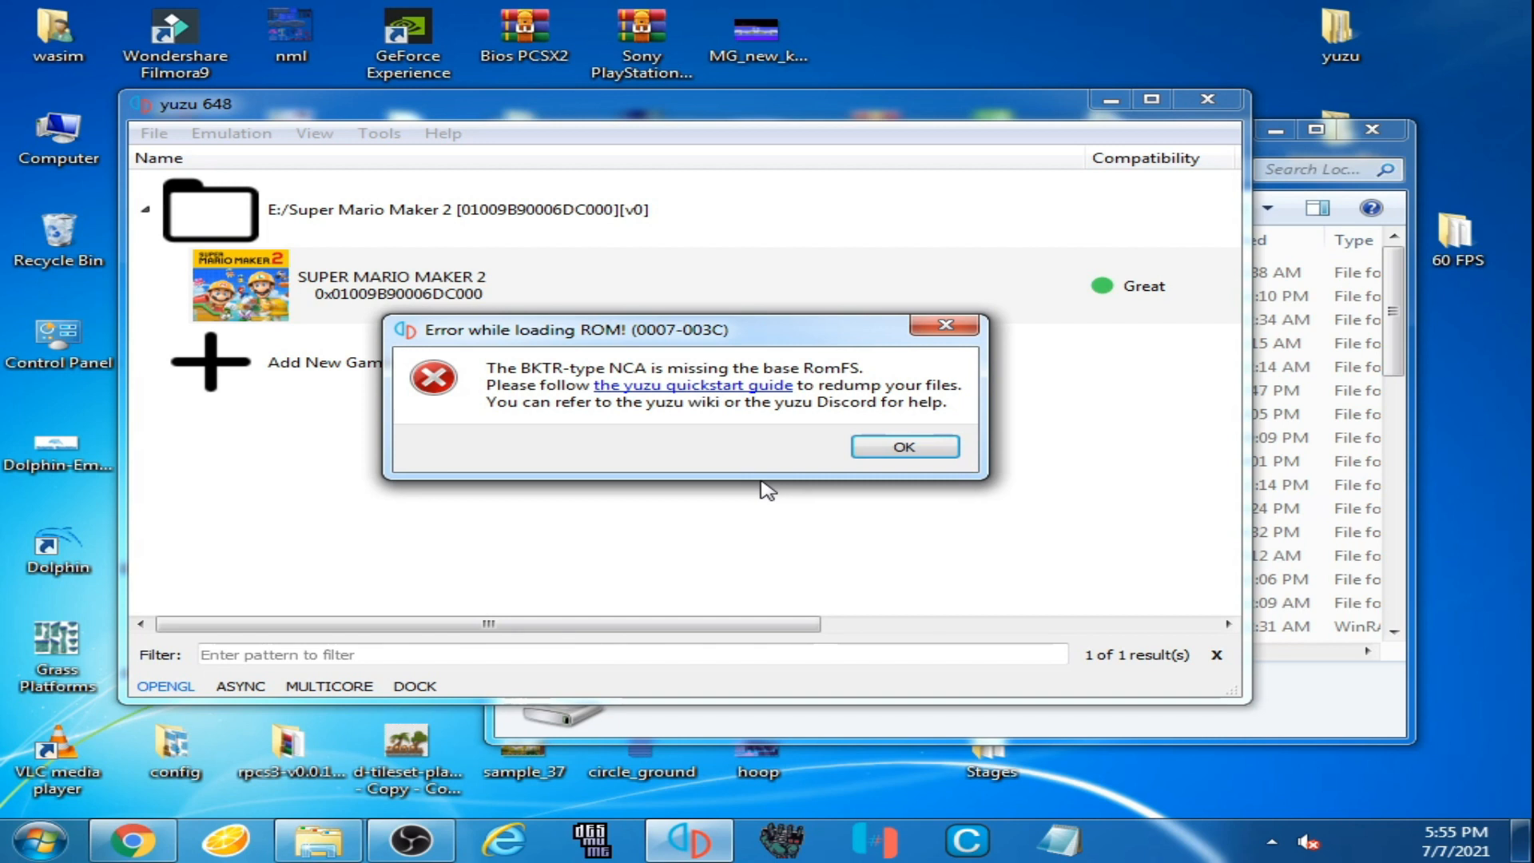
pyautogui.moveTo(765, 433)
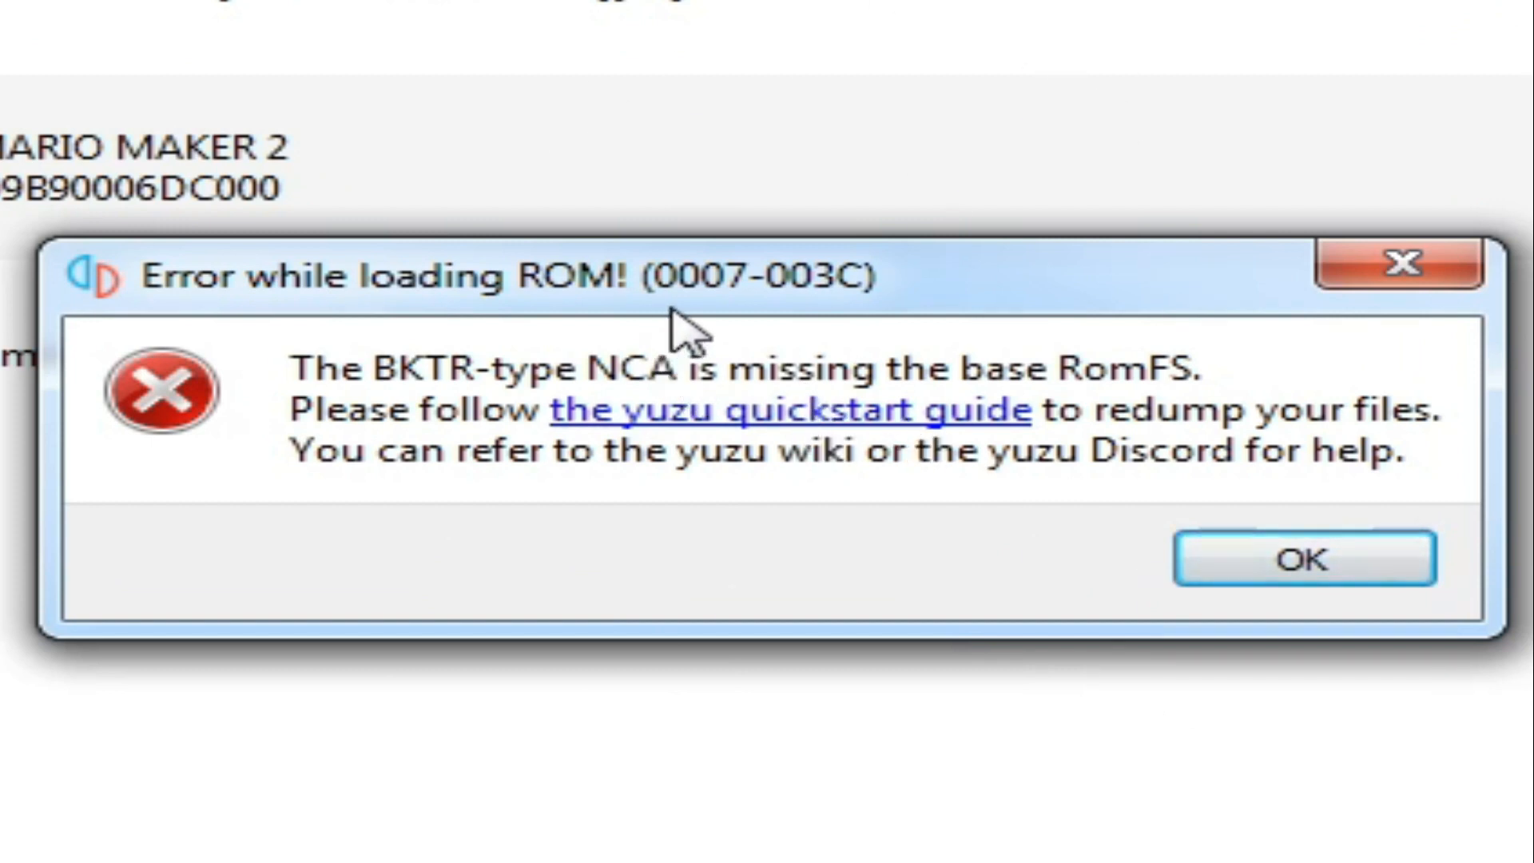
pyautogui.moveTo(802, 323)
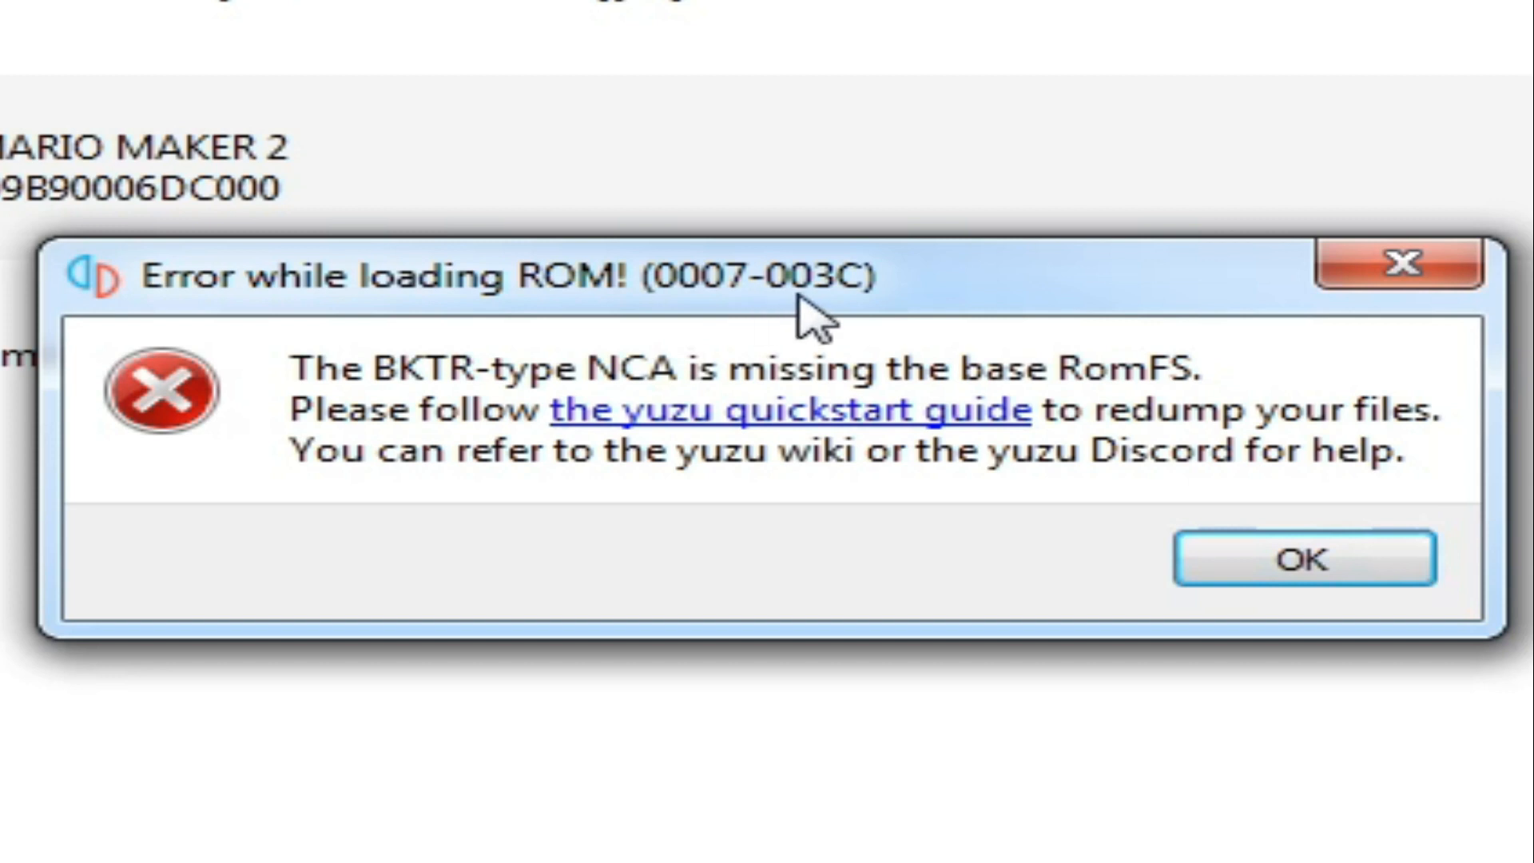
pyautogui.moveTo(359, 401)
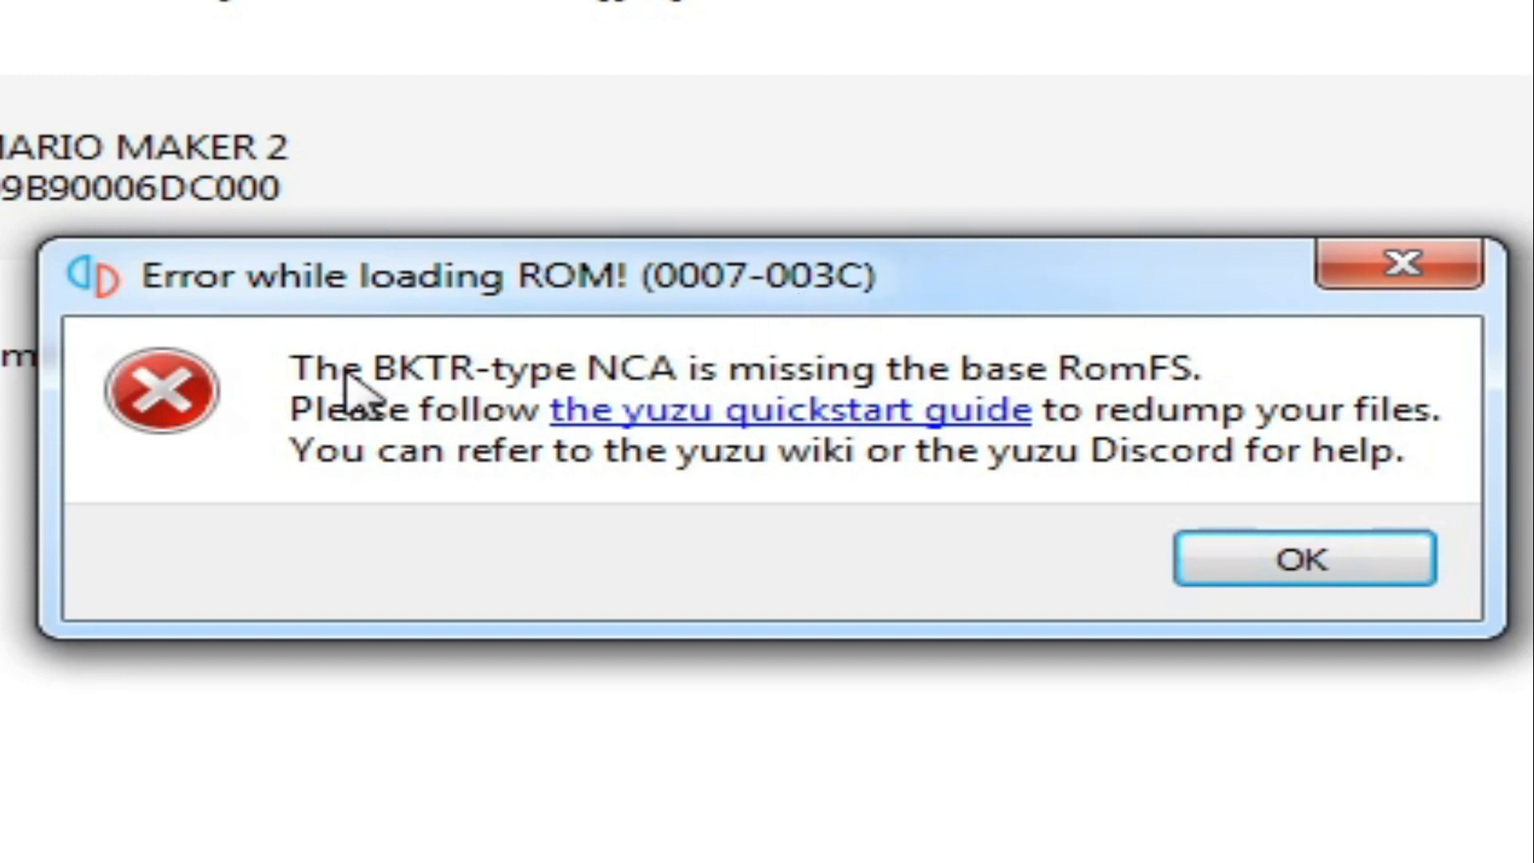
pyautogui.moveTo(543, 401)
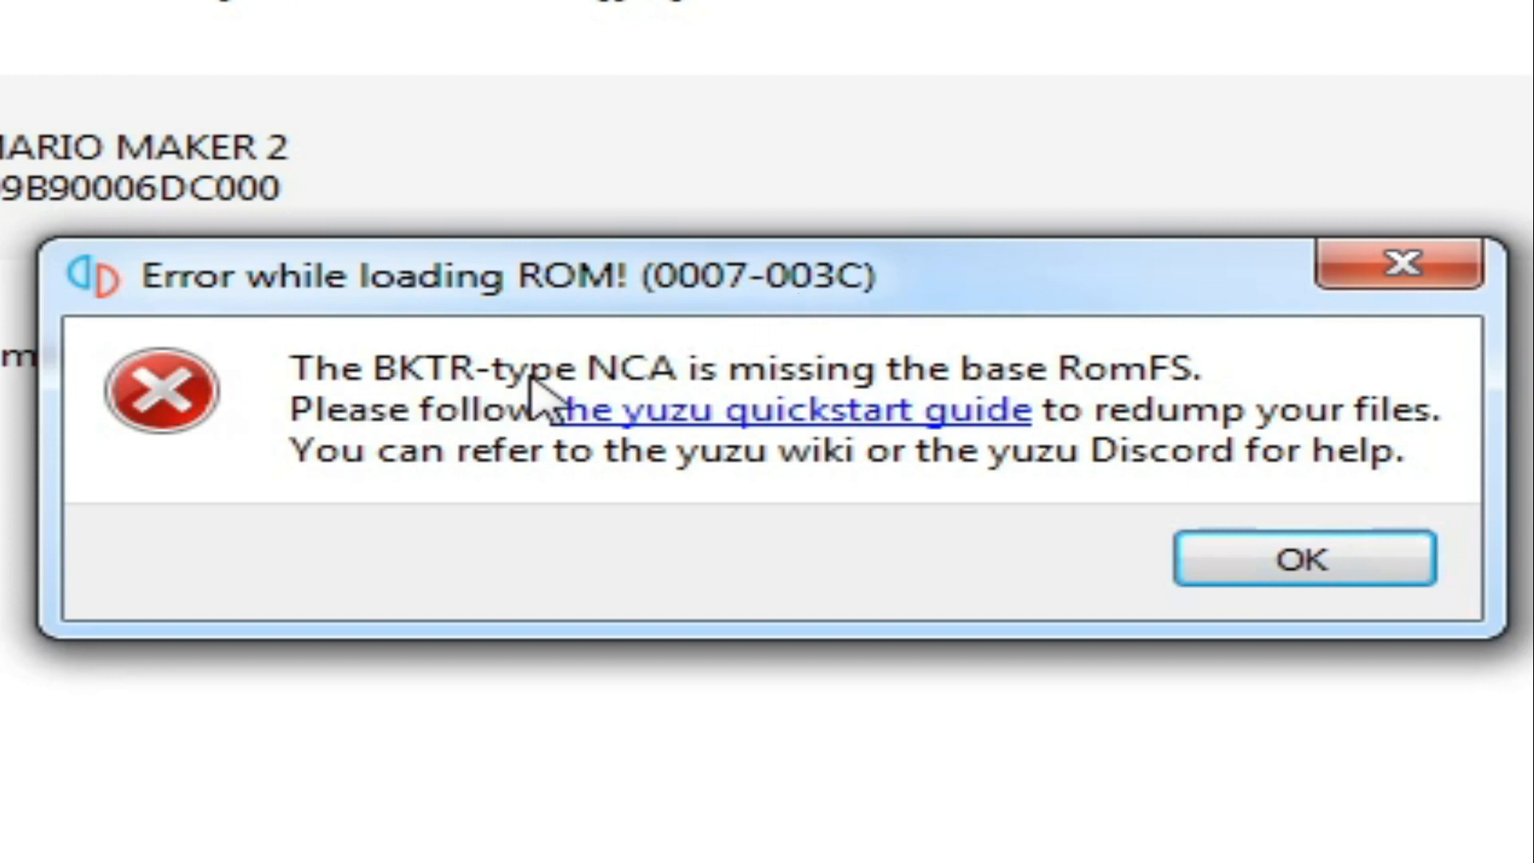
pyautogui.moveTo(783, 401)
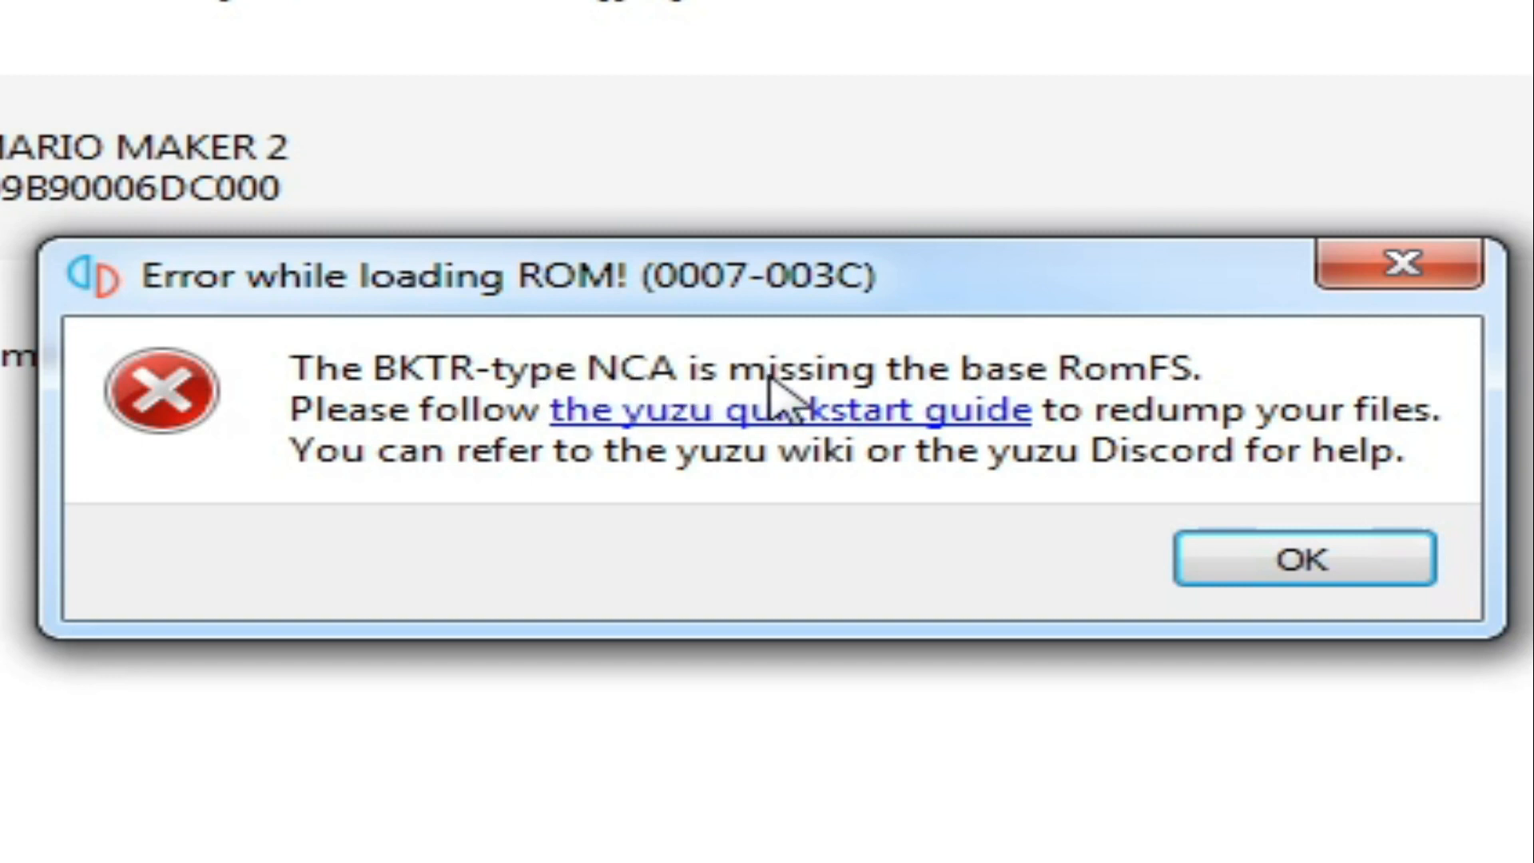
pyautogui.moveTo(1091, 489)
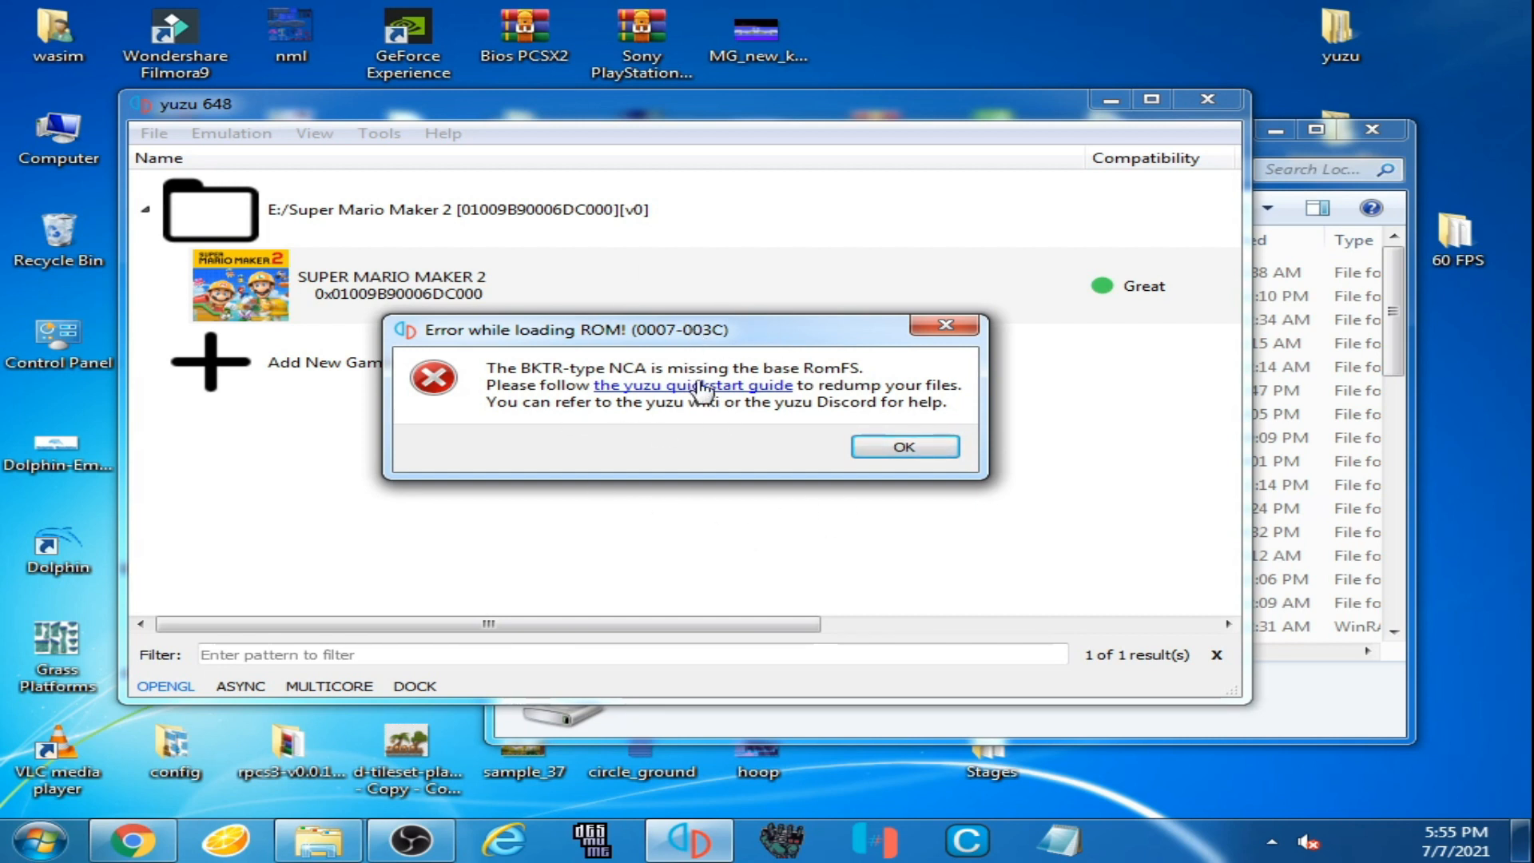
# Step: Load the Super Mario Odyssey update NSP via File > Load File, hitting the missing base RomFS error
pyautogui.click(902, 445)
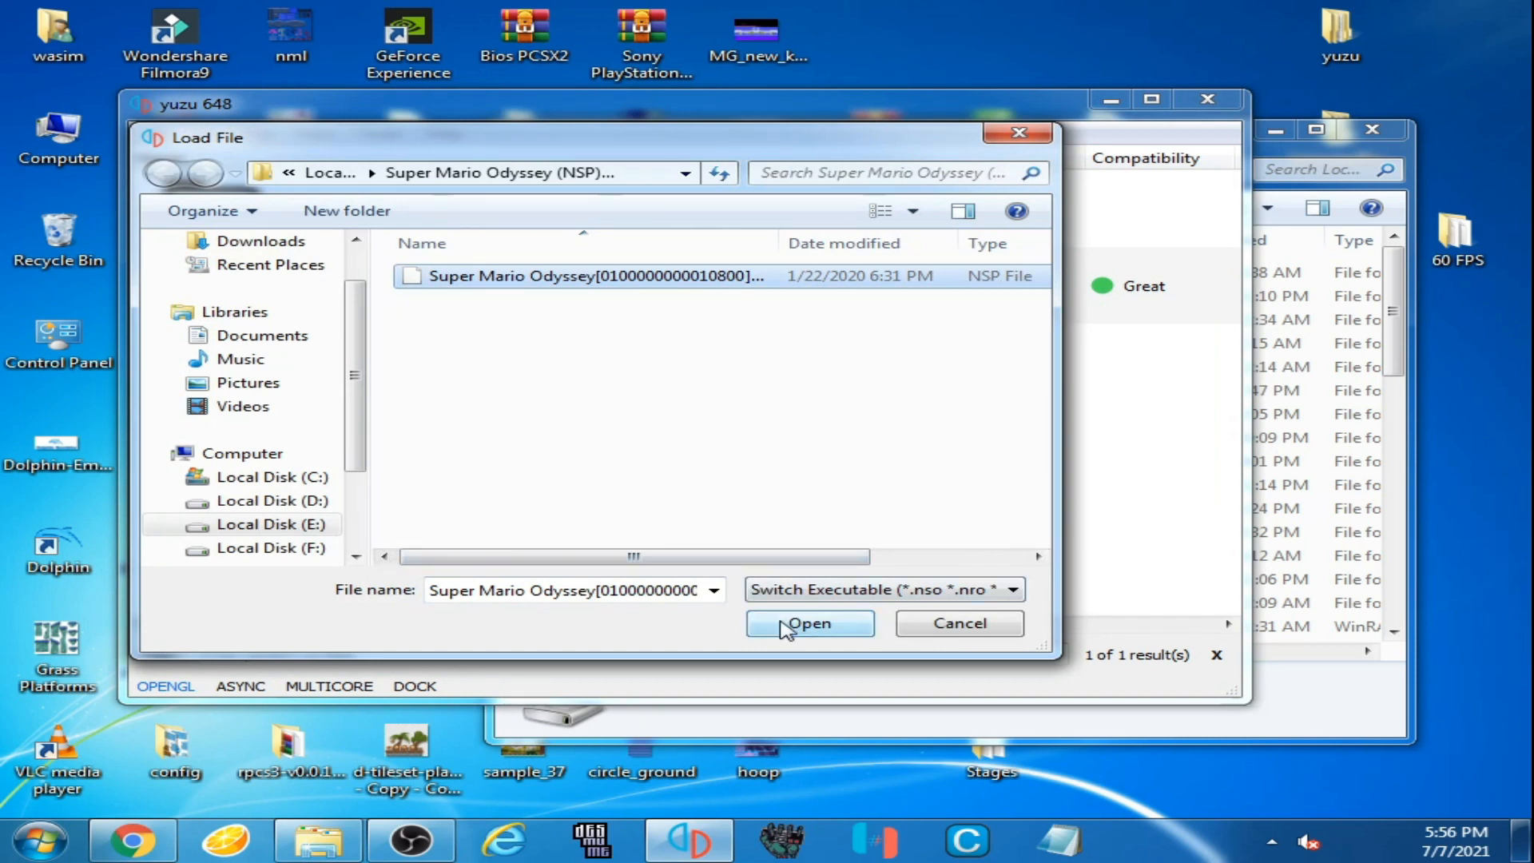
pyautogui.click(809, 623)
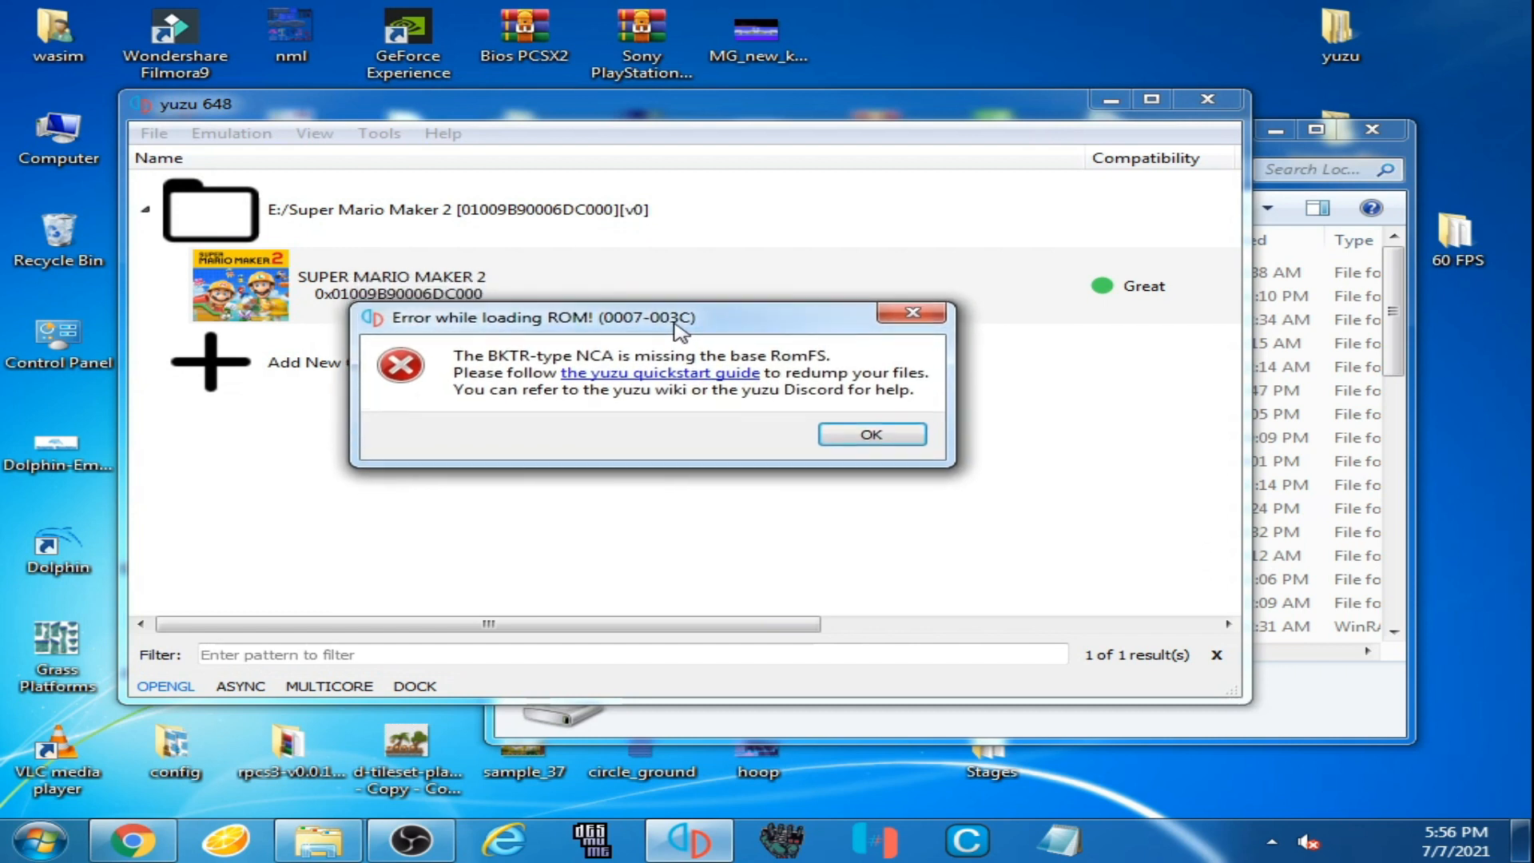
pyautogui.moveTo(646, 317); pyautogui.dragTo(704, 329)
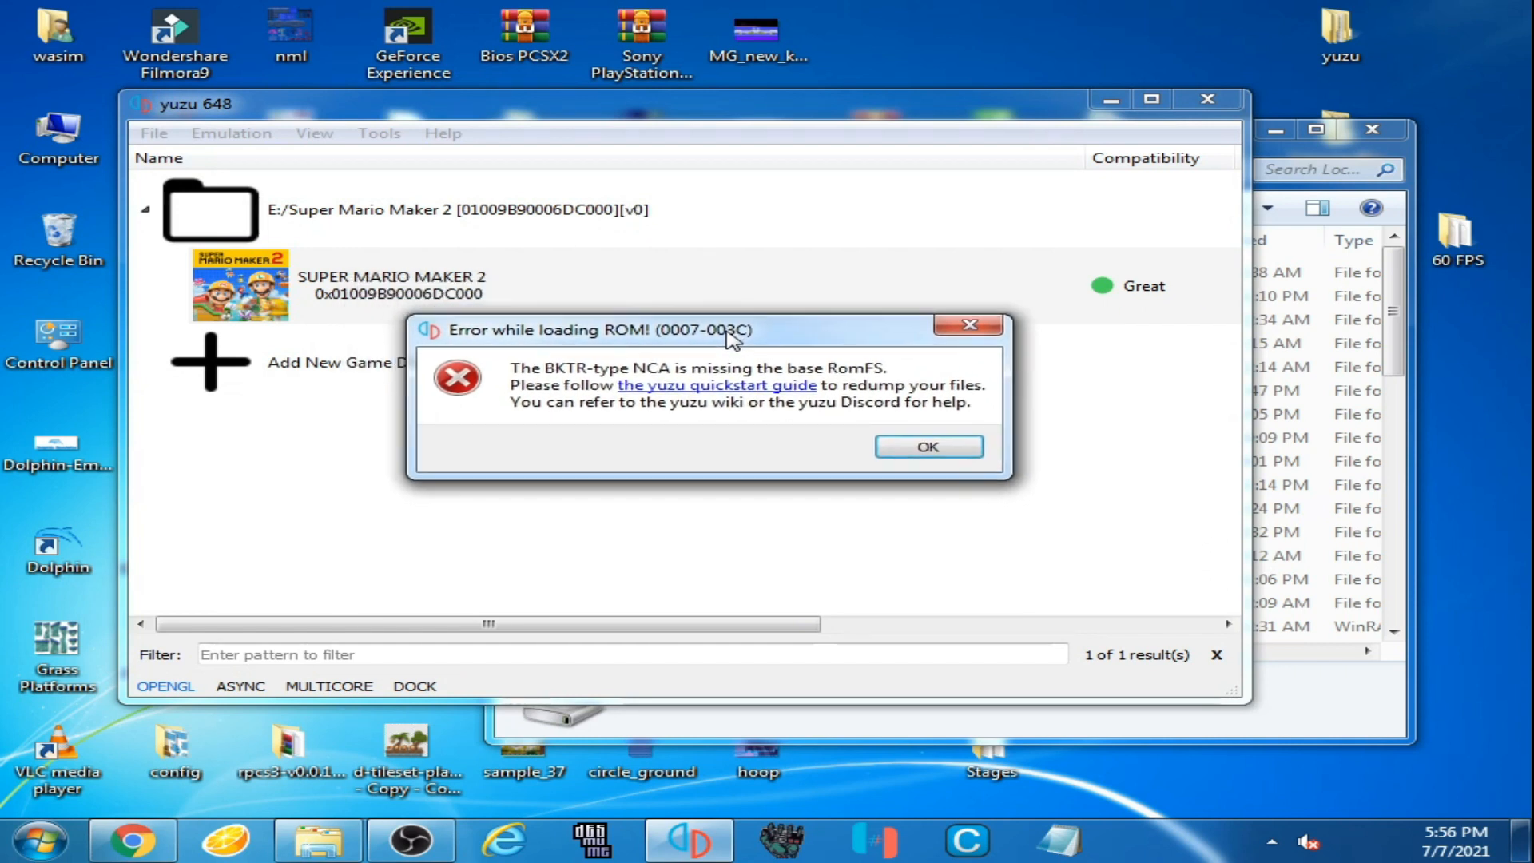
pyautogui.moveTo(724, 412)
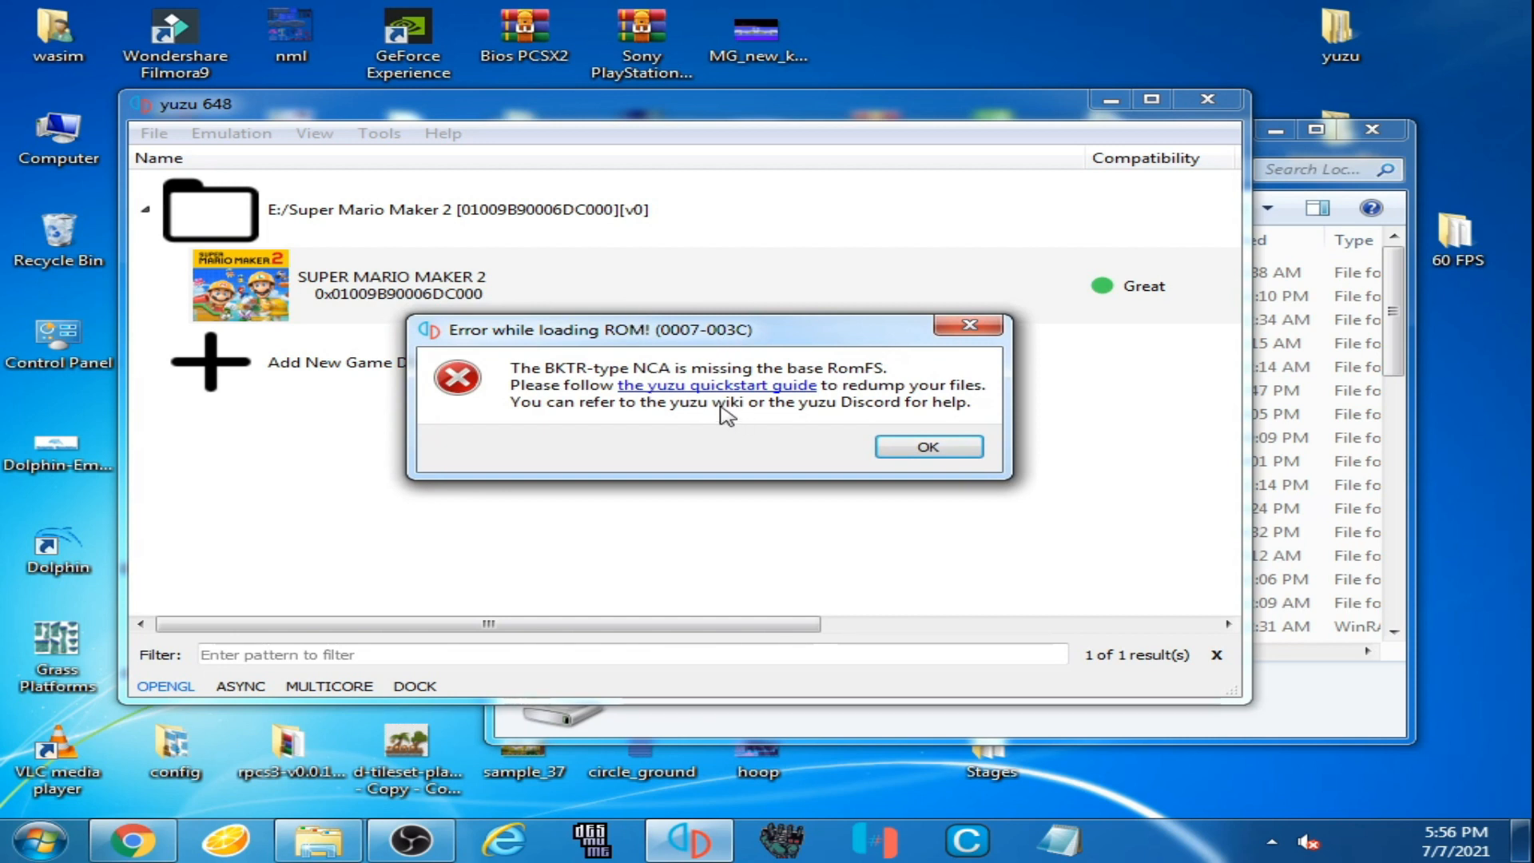
pyautogui.moveTo(724, 415)
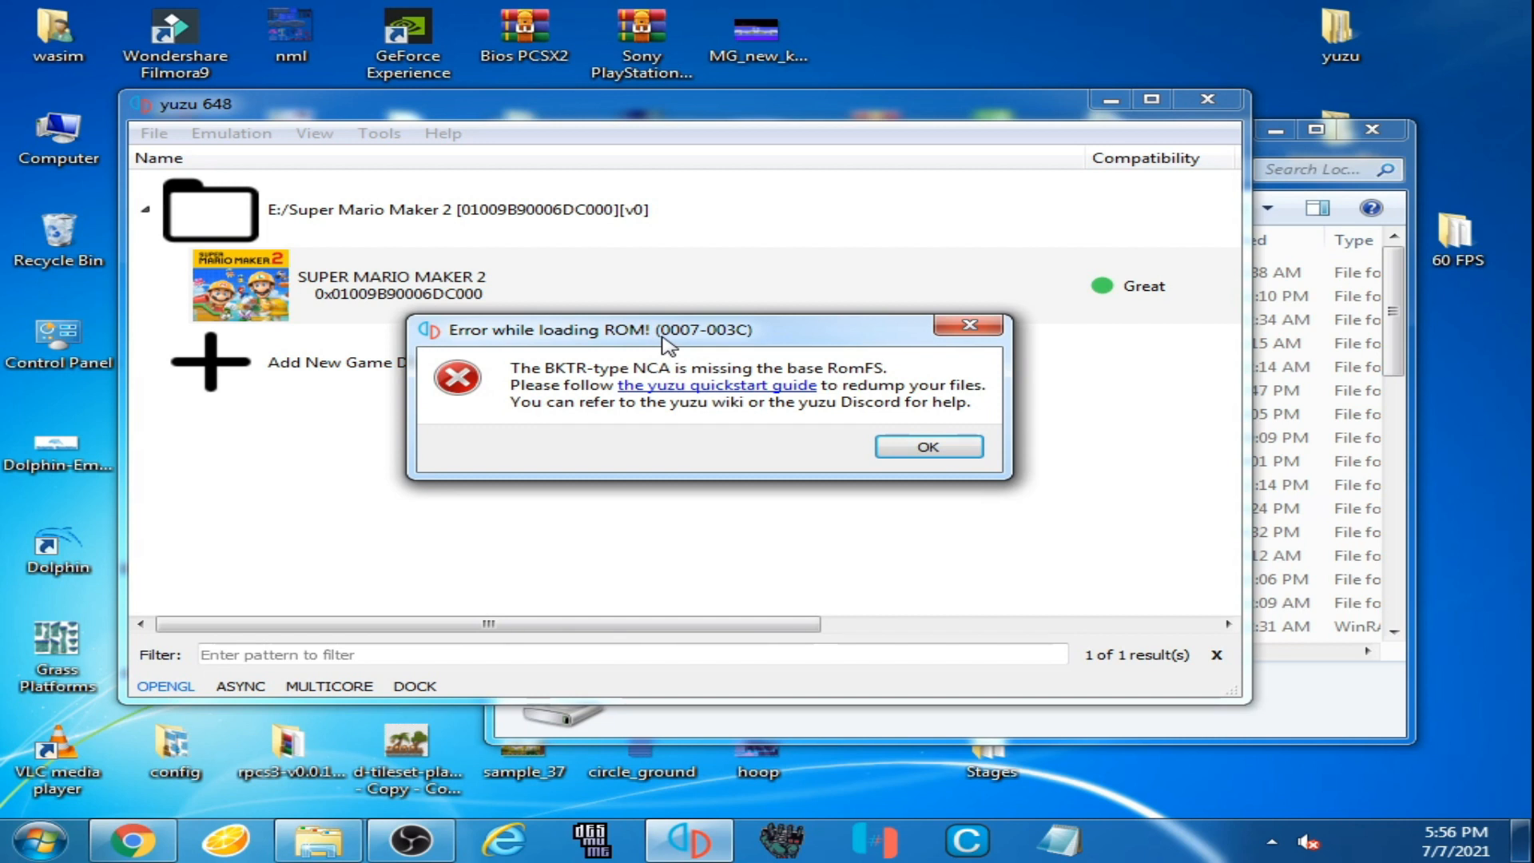
pyautogui.moveTo(882, 440)
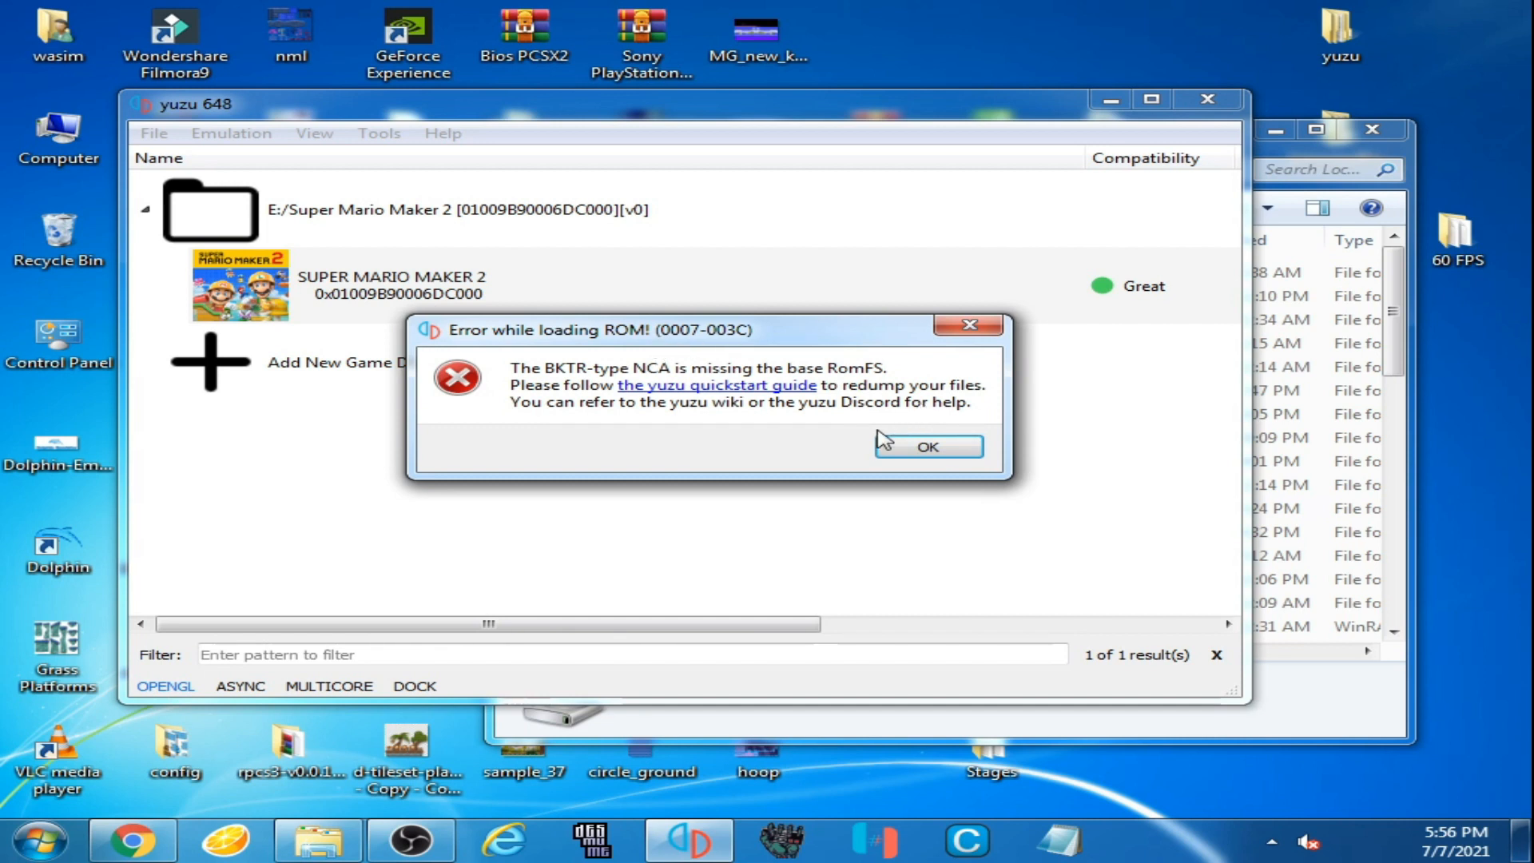
# Step: Dismiss the RomFS error and look inside the E:\Super Mario Odyssey base game folder
pyautogui.click(925, 446)
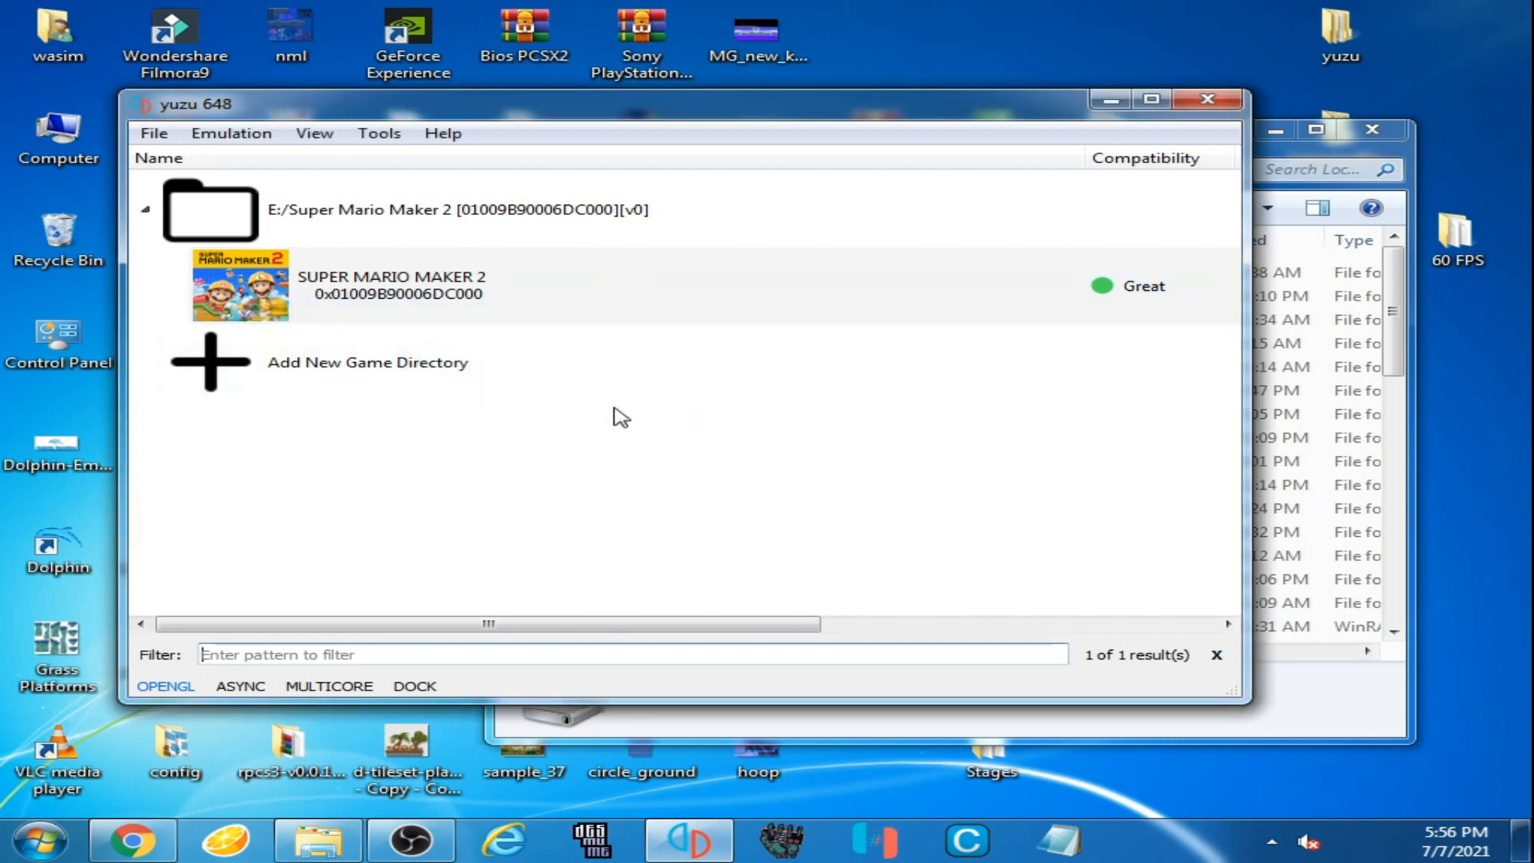
pyautogui.moveTo(699, 424)
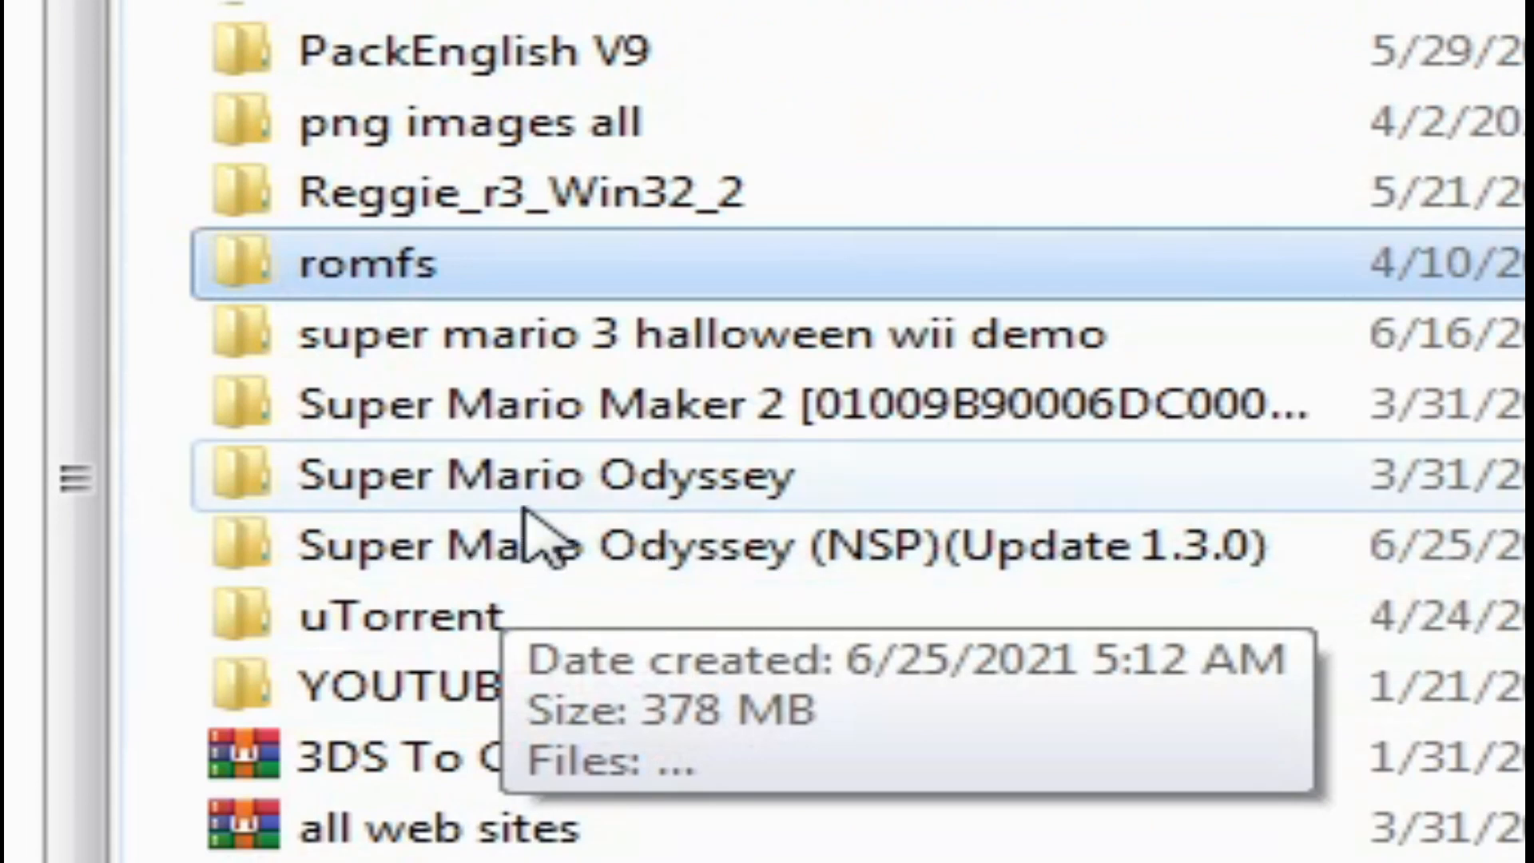
pyautogui.click(489, 478)
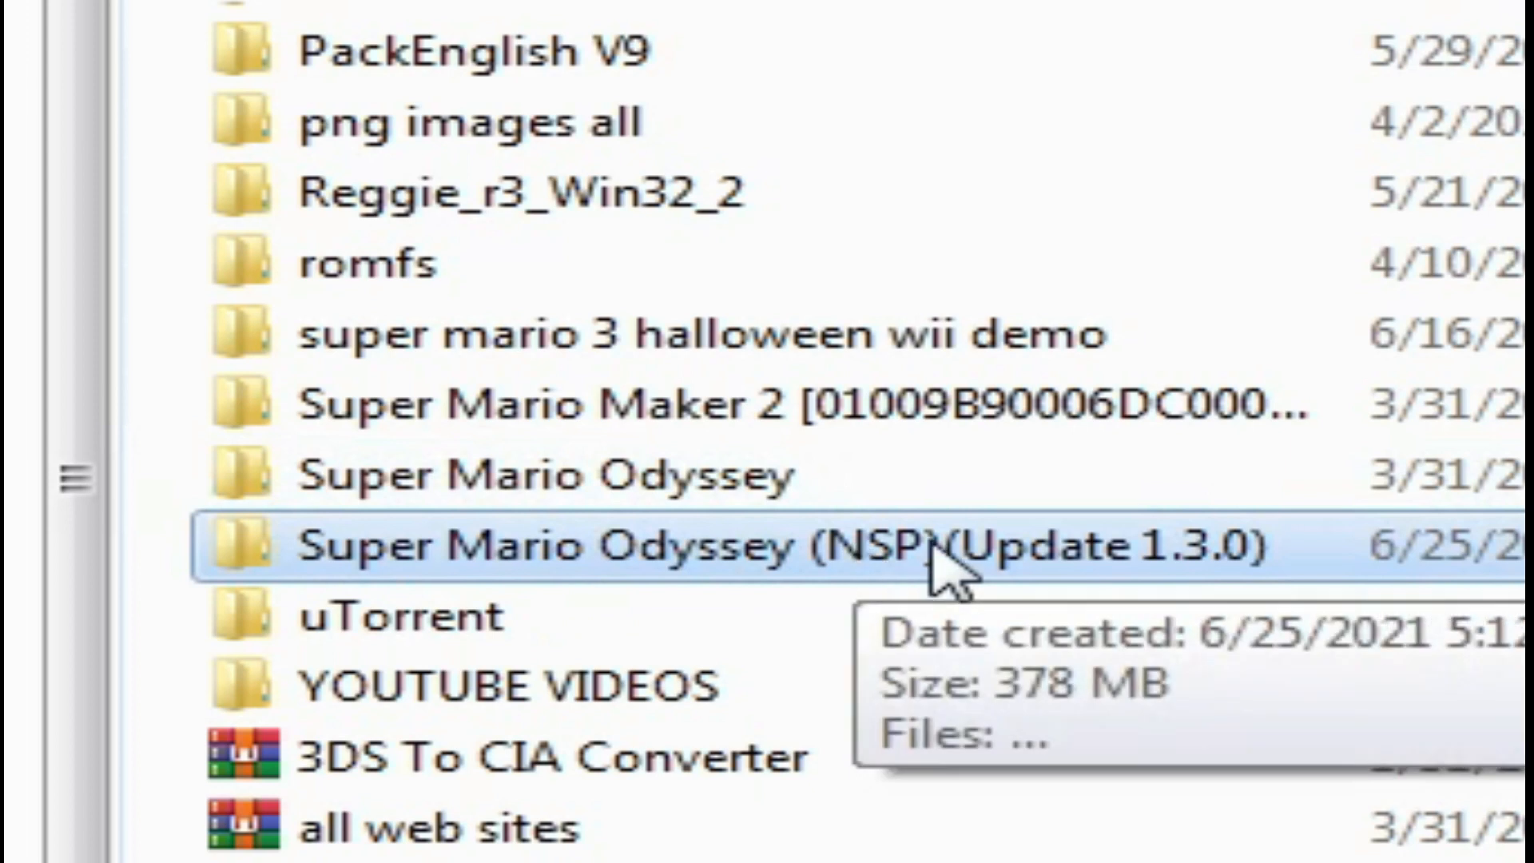
pyautogui.moveTo(1212, 577)
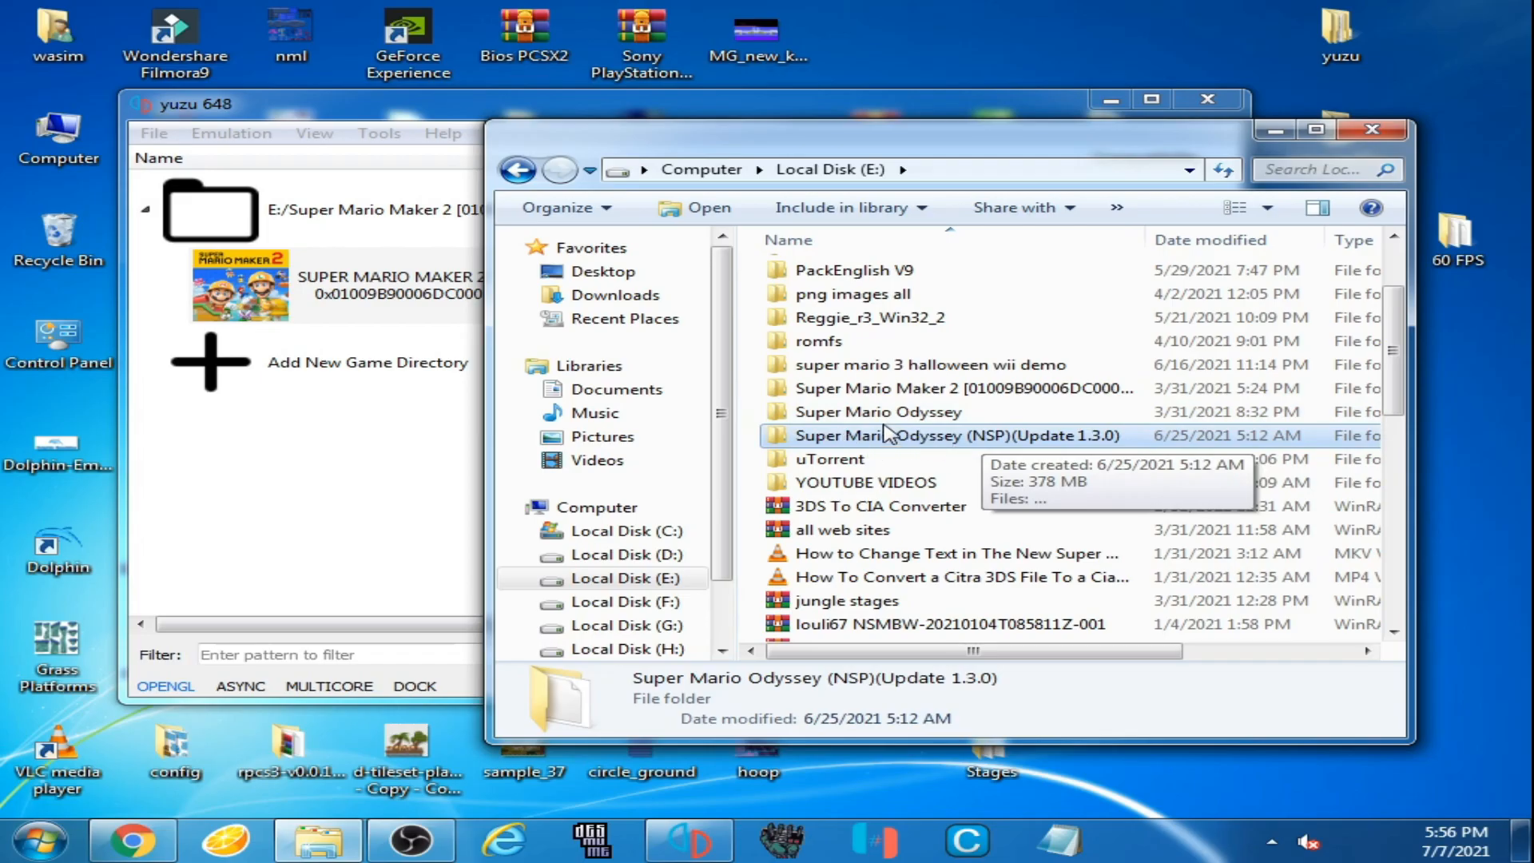
pyautogui.doubleClick(877, 411)
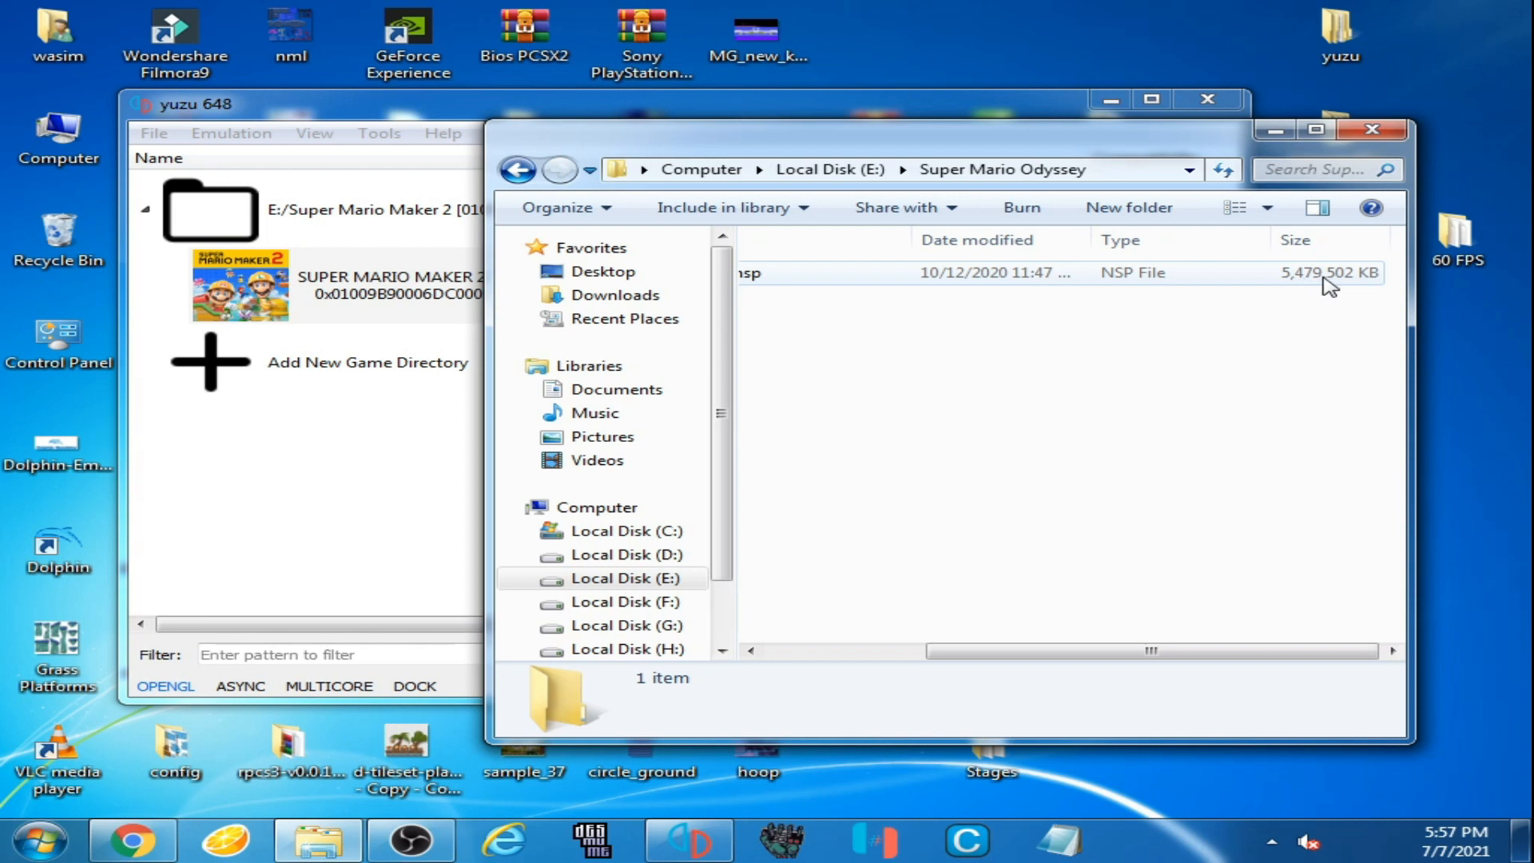
pyautogui.moveTo(1345, 291)
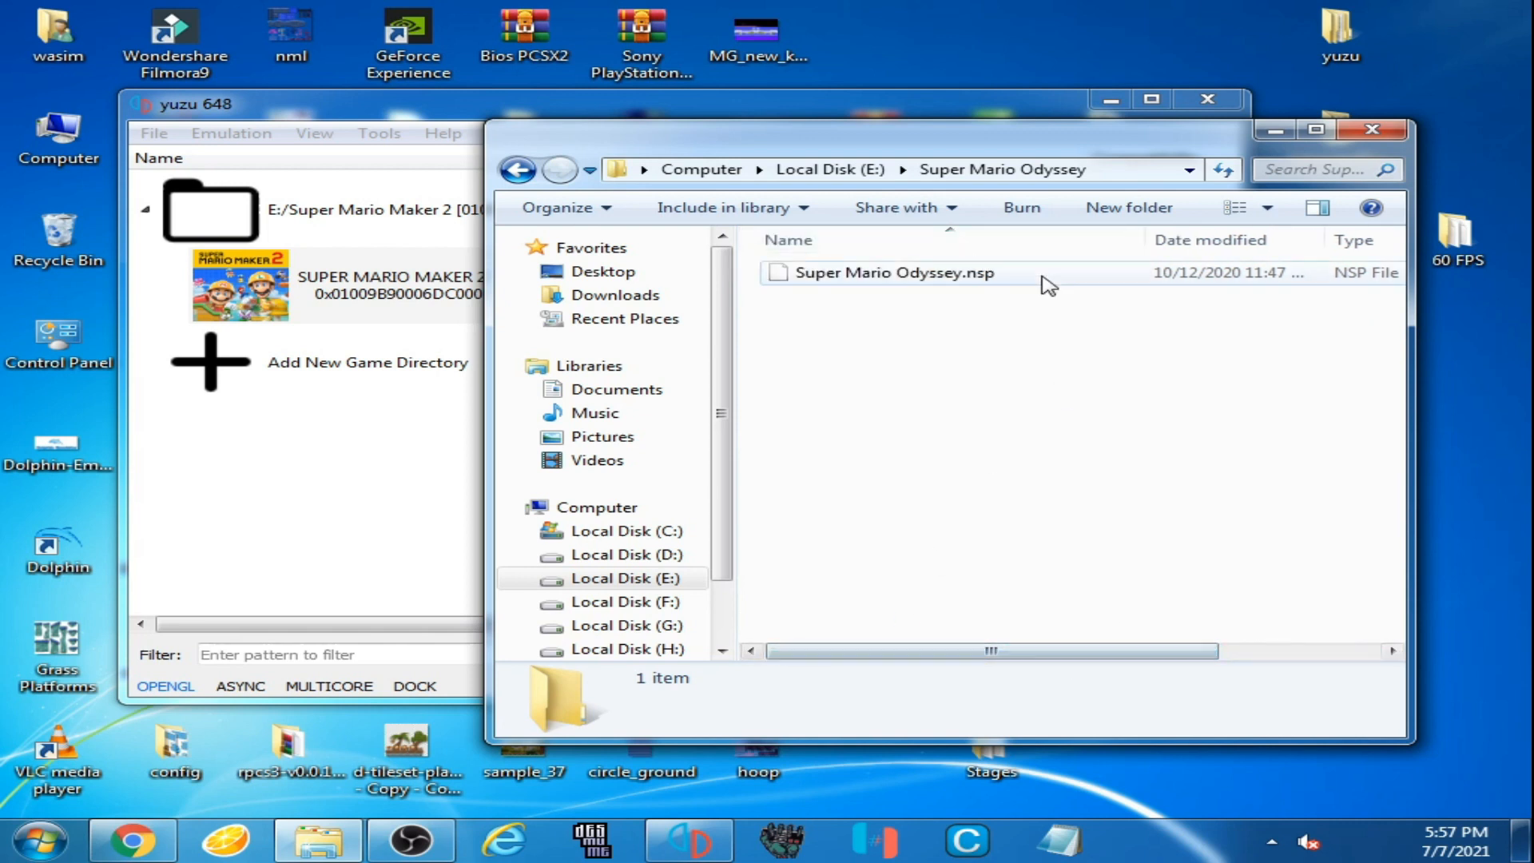
# Step: Return to drive E, inspect the (NSP)(Update 1.3.0) folder, and go back to the E listing
pyautogui.click(517, 169)
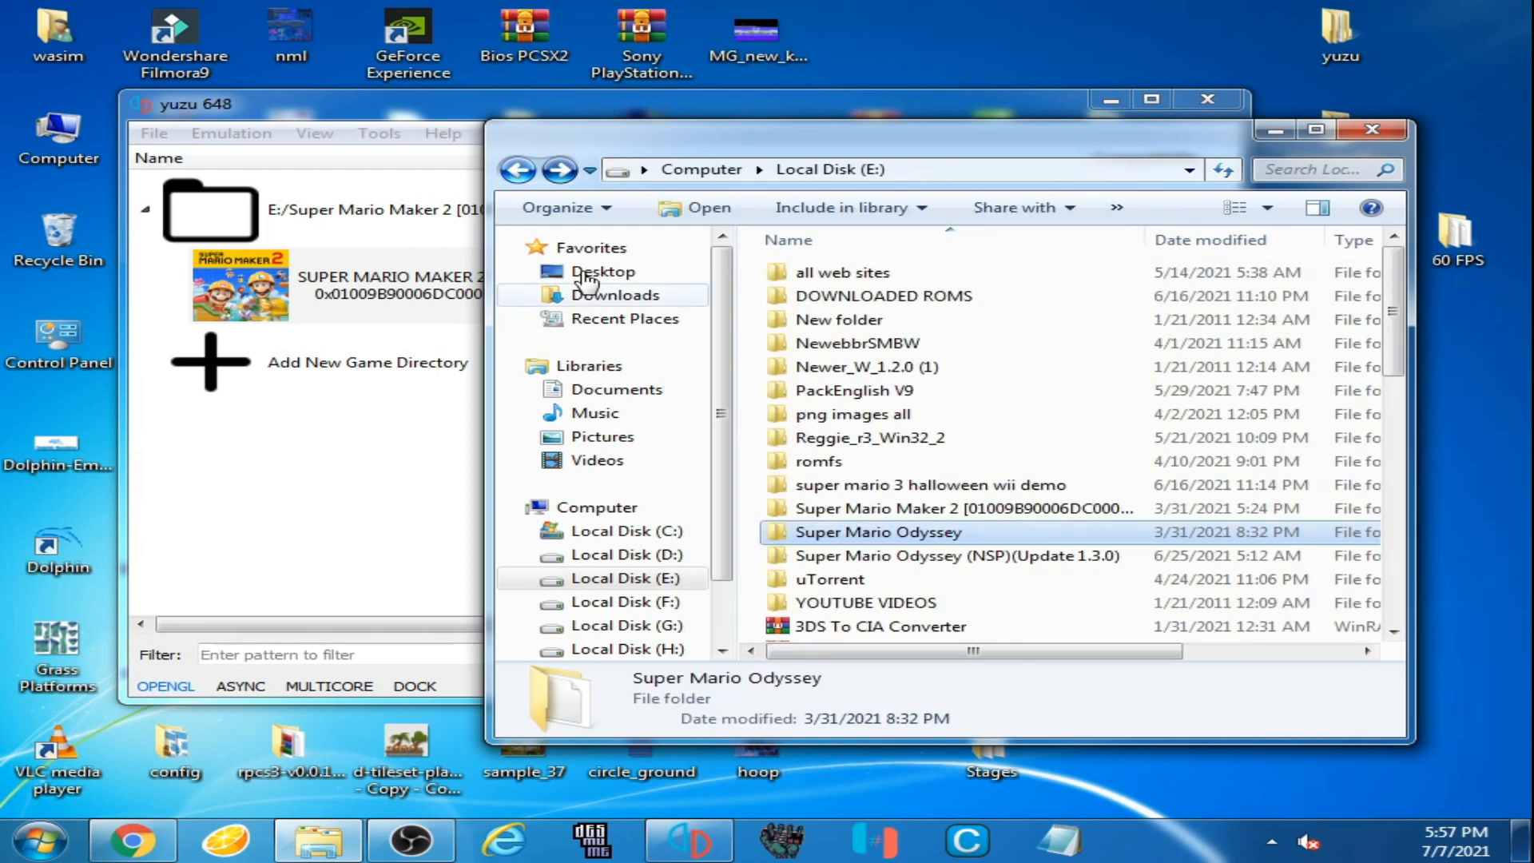
pyautogui.moveTo(958, 554)
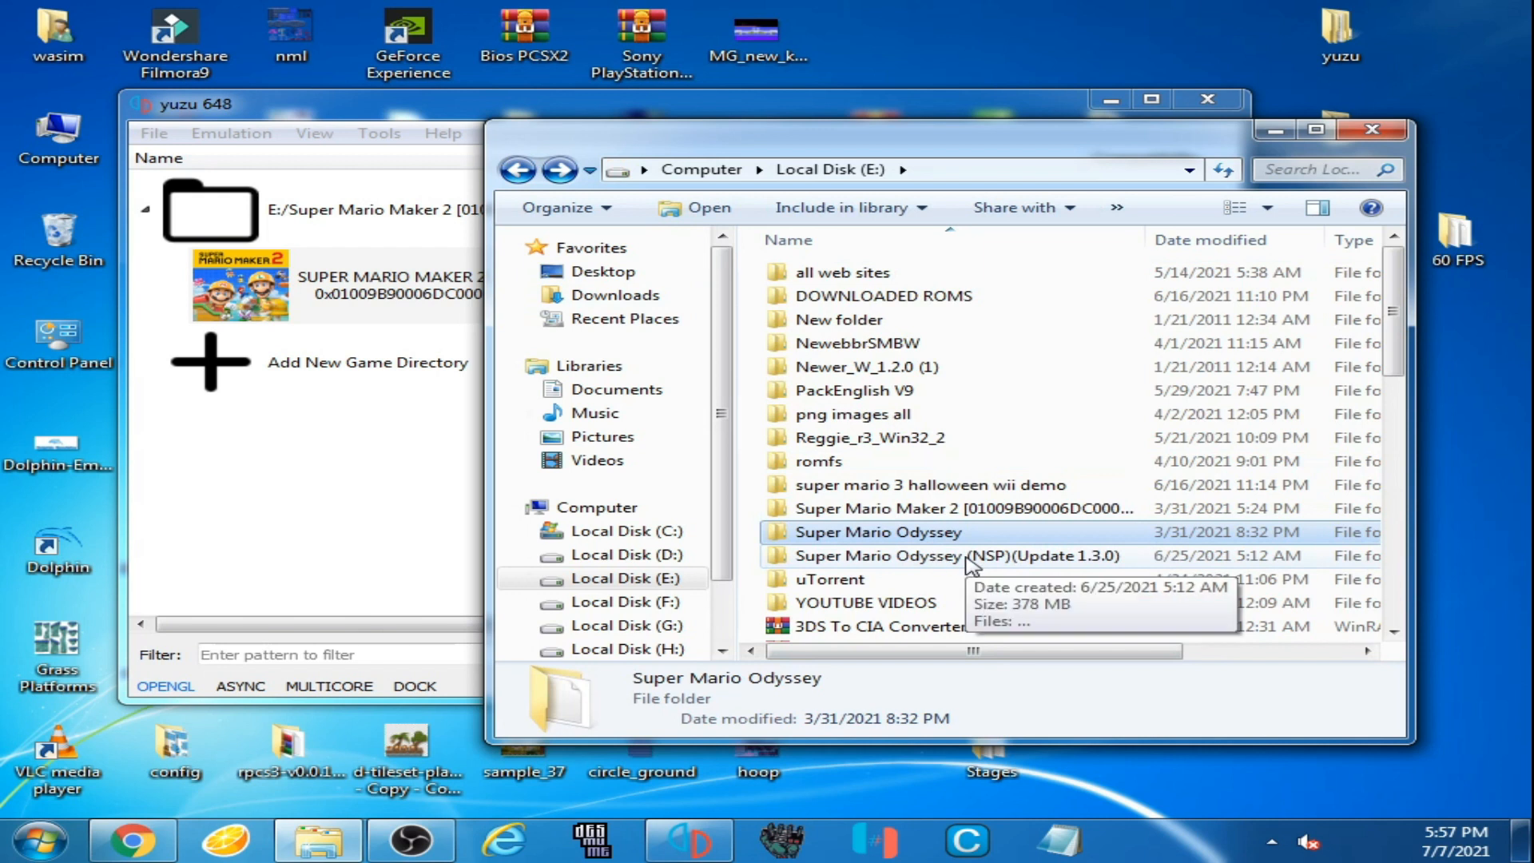
pyautogui.doubleClick(959, 555)
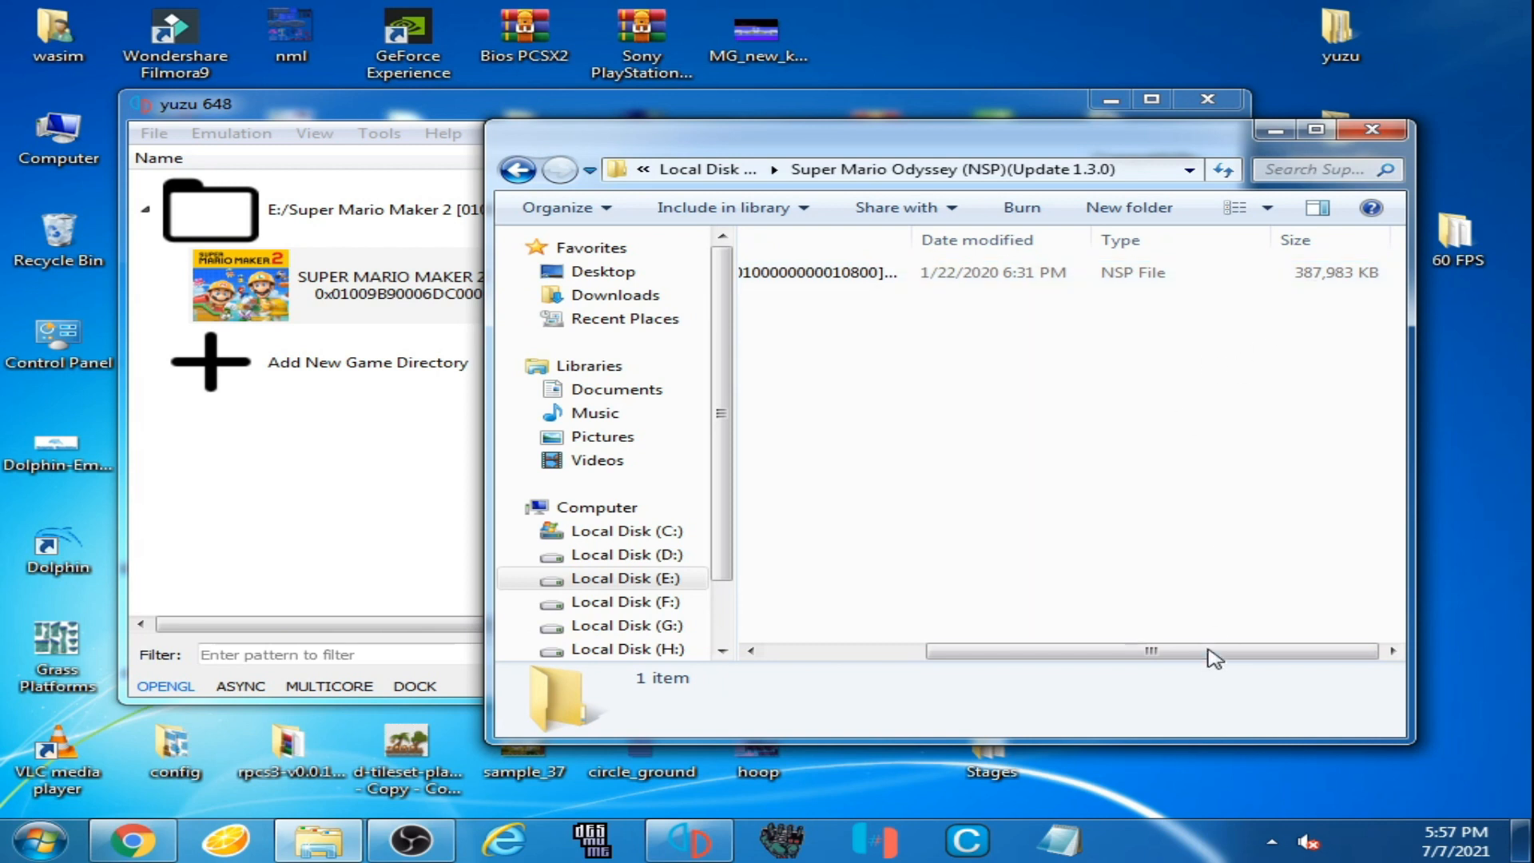
pyautogui.click(517, 169)
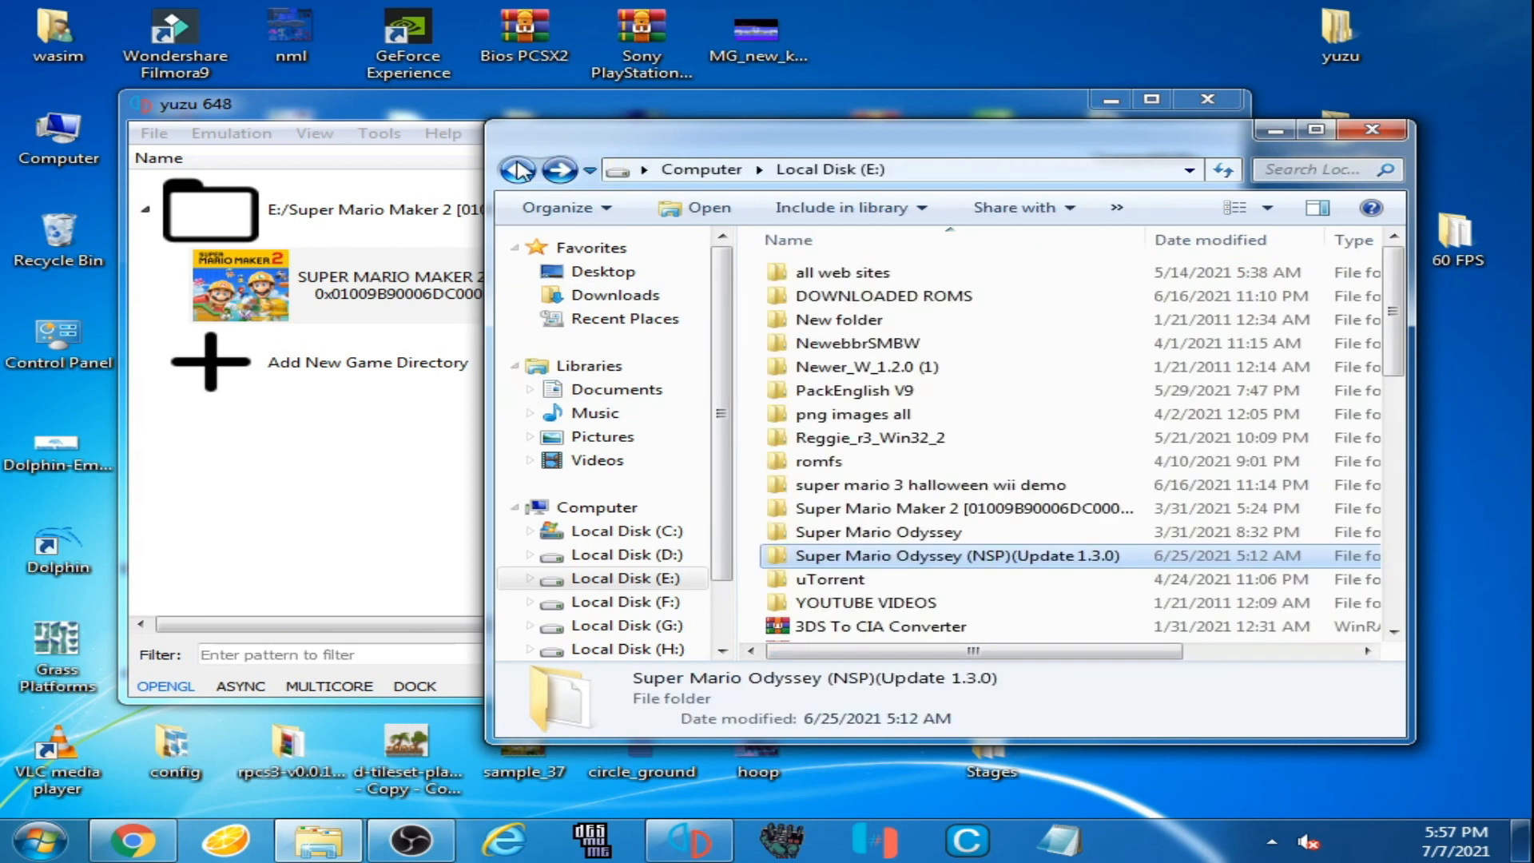
pyautogui.moveTo(973, 575)
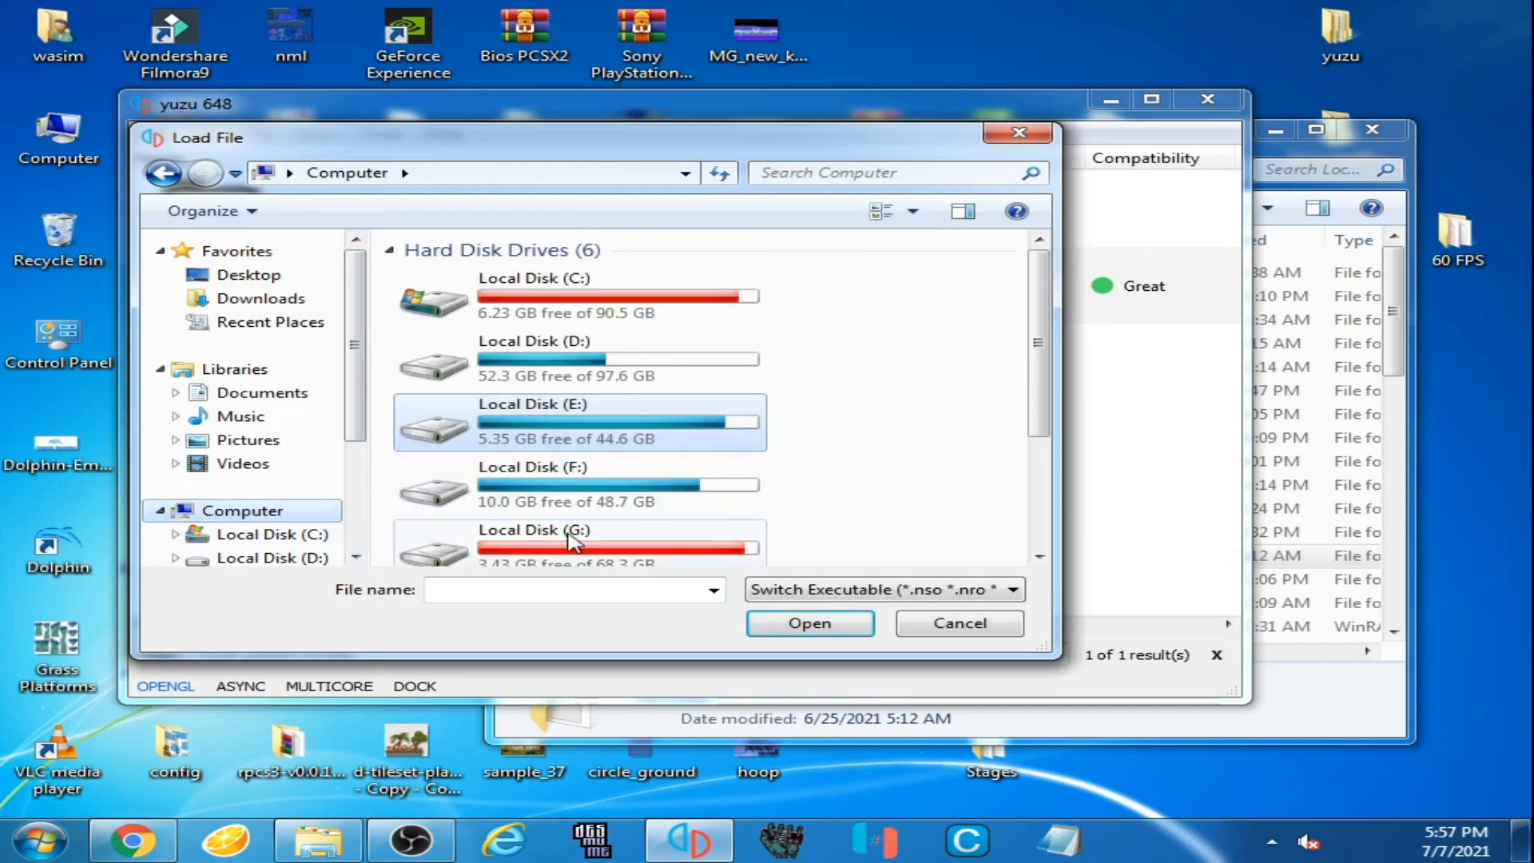
# Step: Load the update NSP from drive E again and dismiss the missing base RomFS error
pyautogui.doubleClick(530, 420)
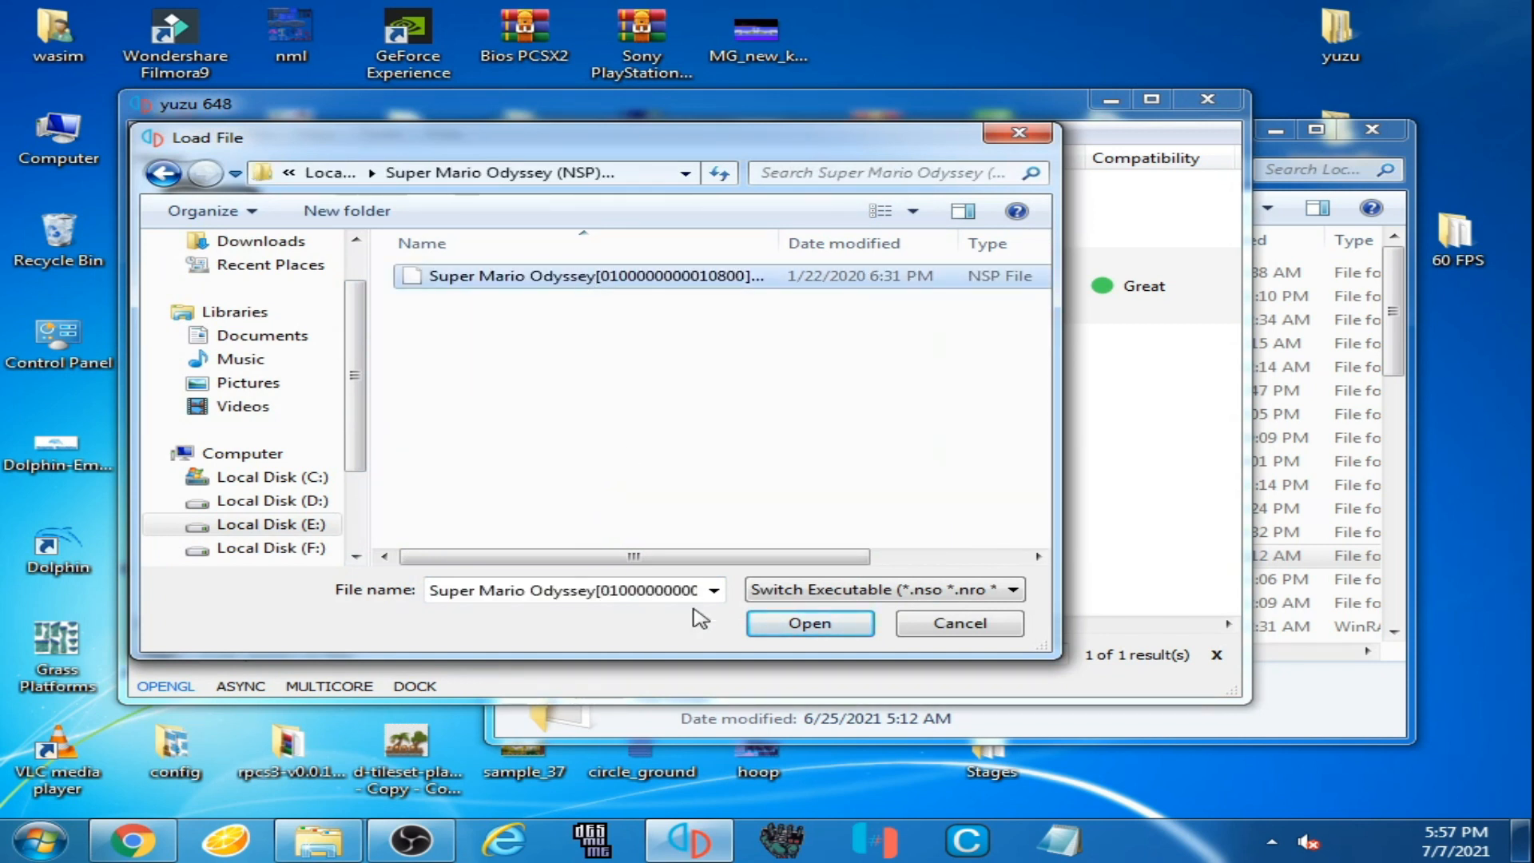
pyautogui.click(809, 623)
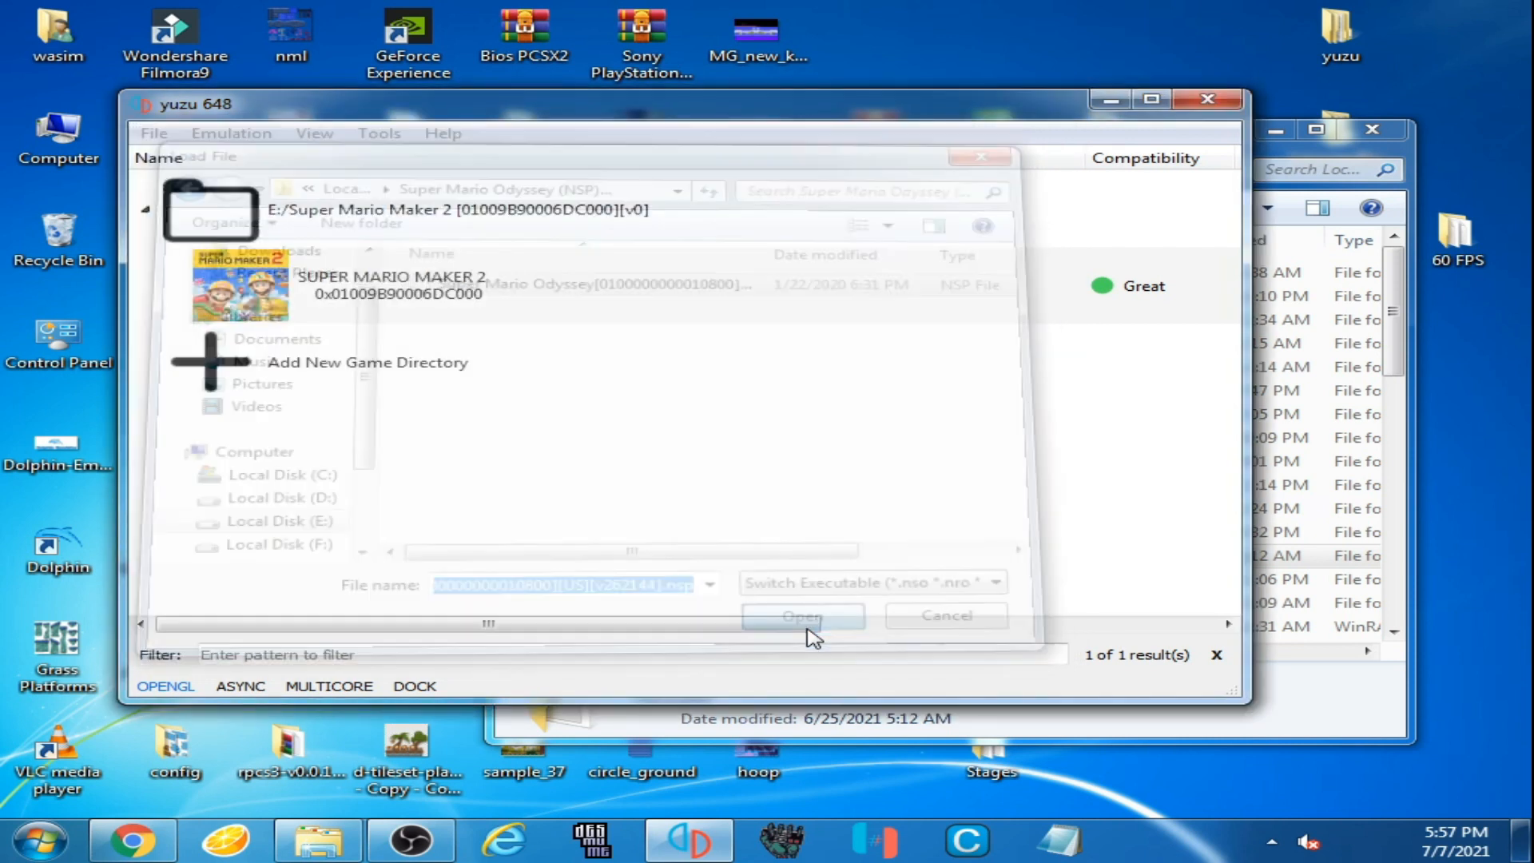
pyautogui.click(802, 615)
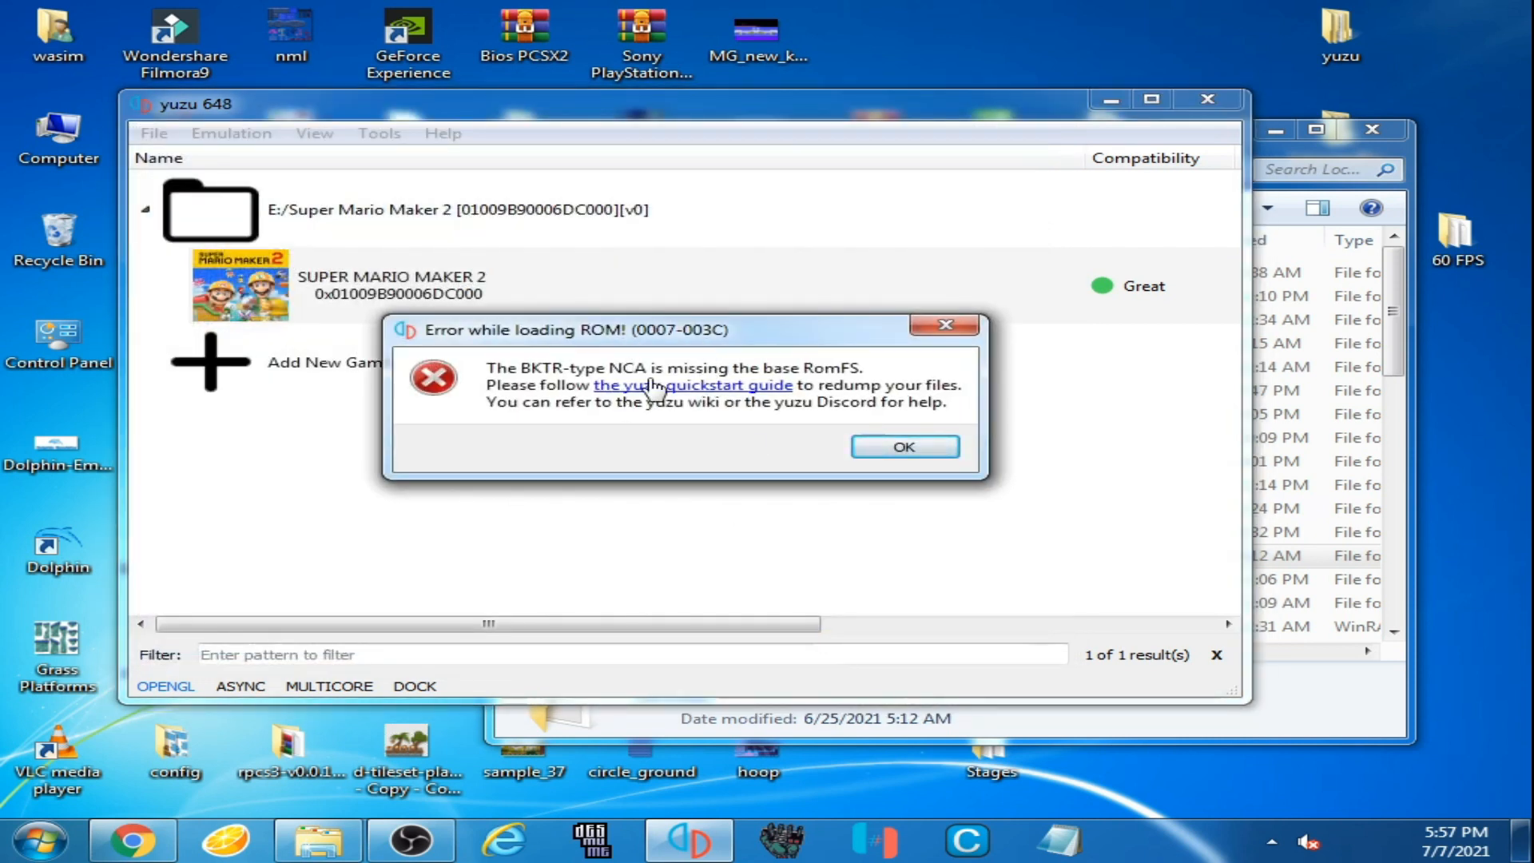
pyautogui.click(903, 446)
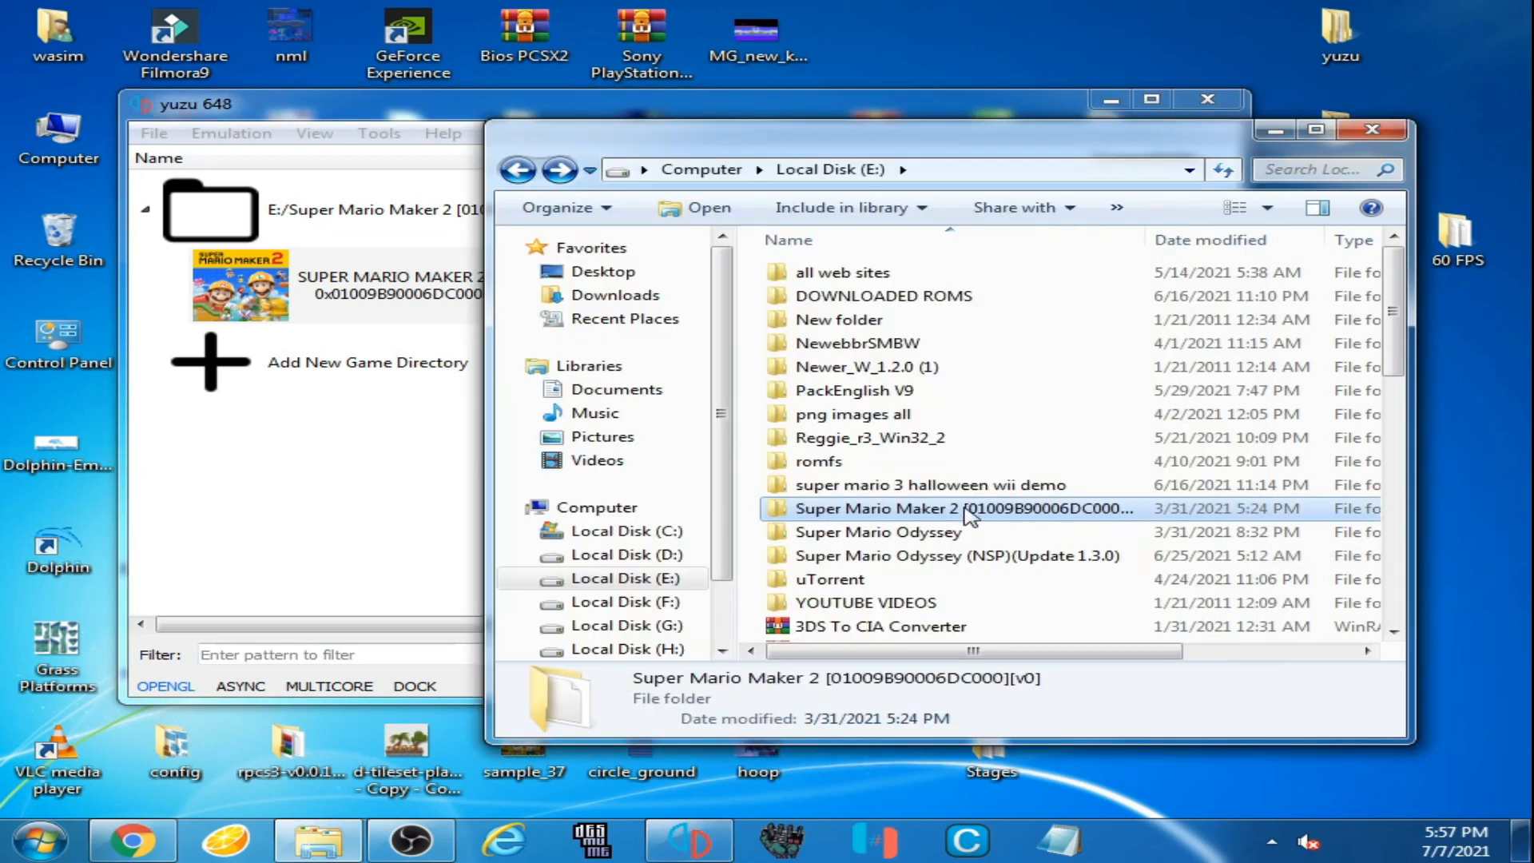
# Step: Enter the Super Mario Odyssey folder on drive E holding the base game NSP
pyautogui.doubleClick(877, 530)
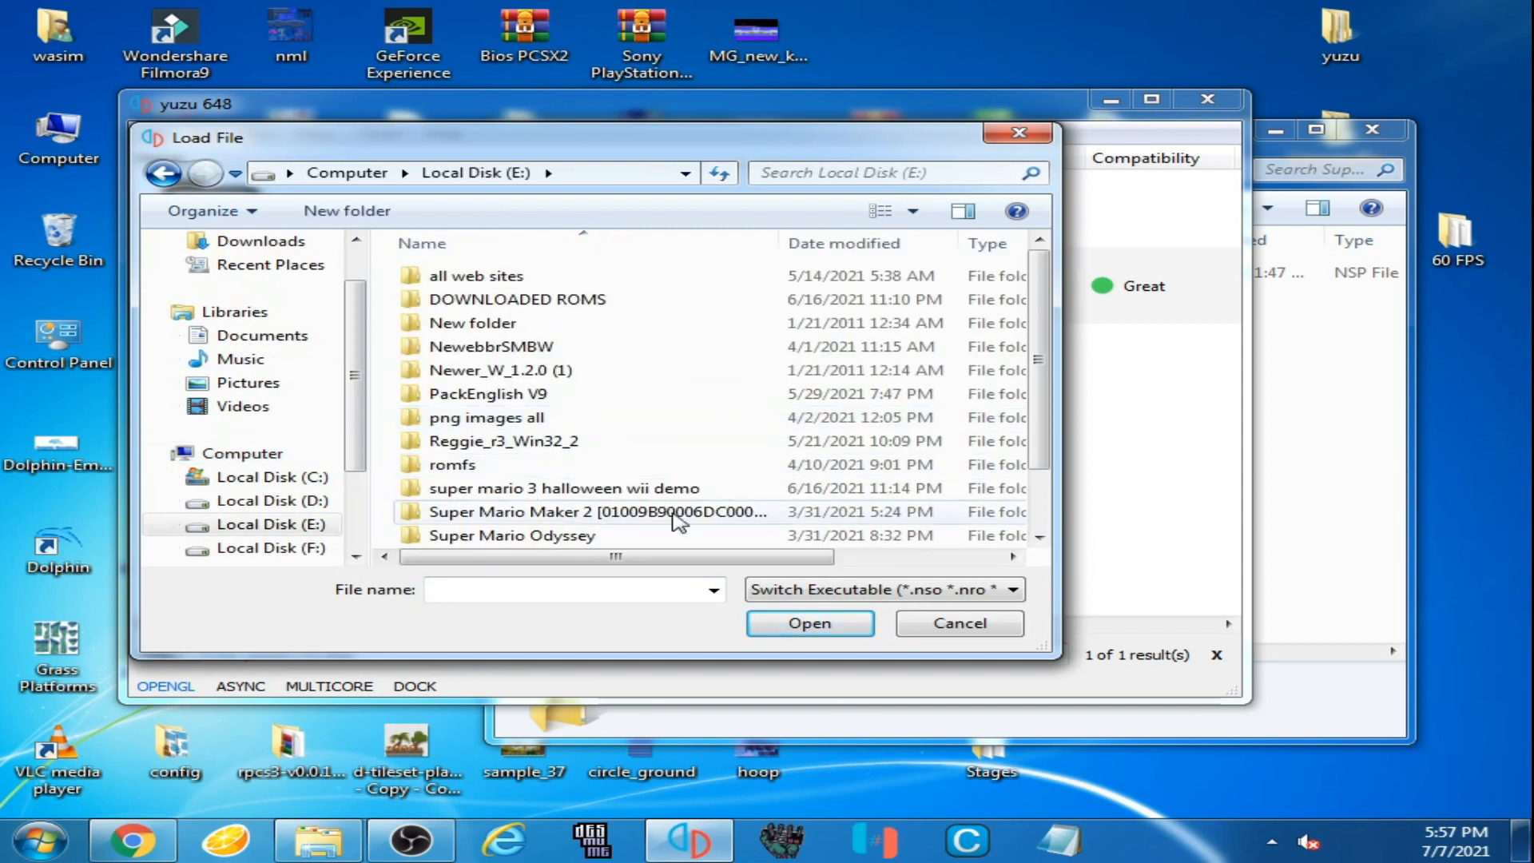
# Step: Load Super Mario Odyssey.nsp from E:\Super Mario Odyssey so the base game starts launching
pyautogui.scroll(-3)
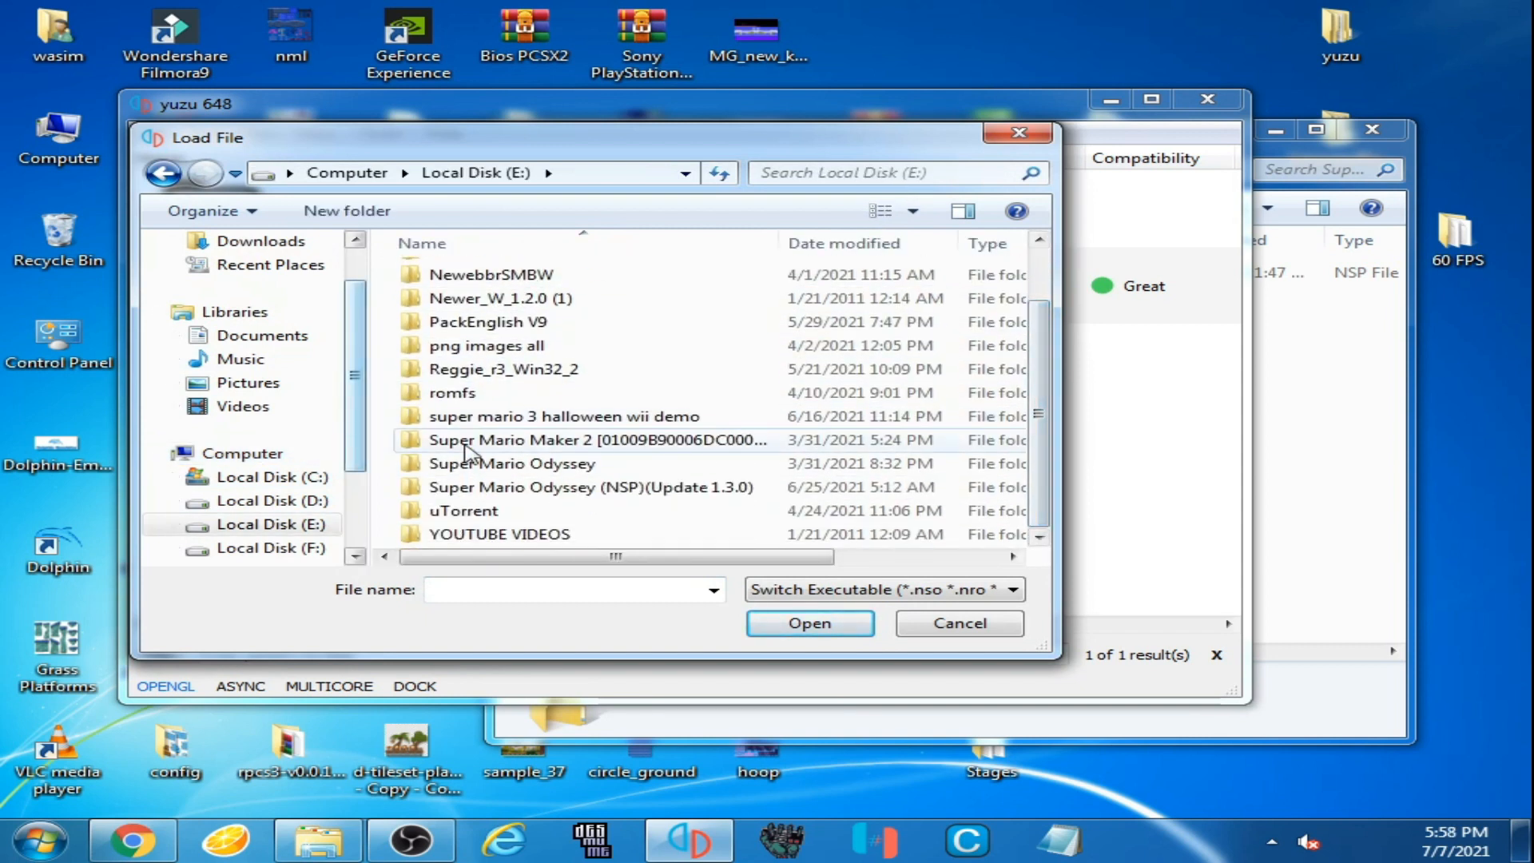
pyautogui.doubleClick(510, 463)
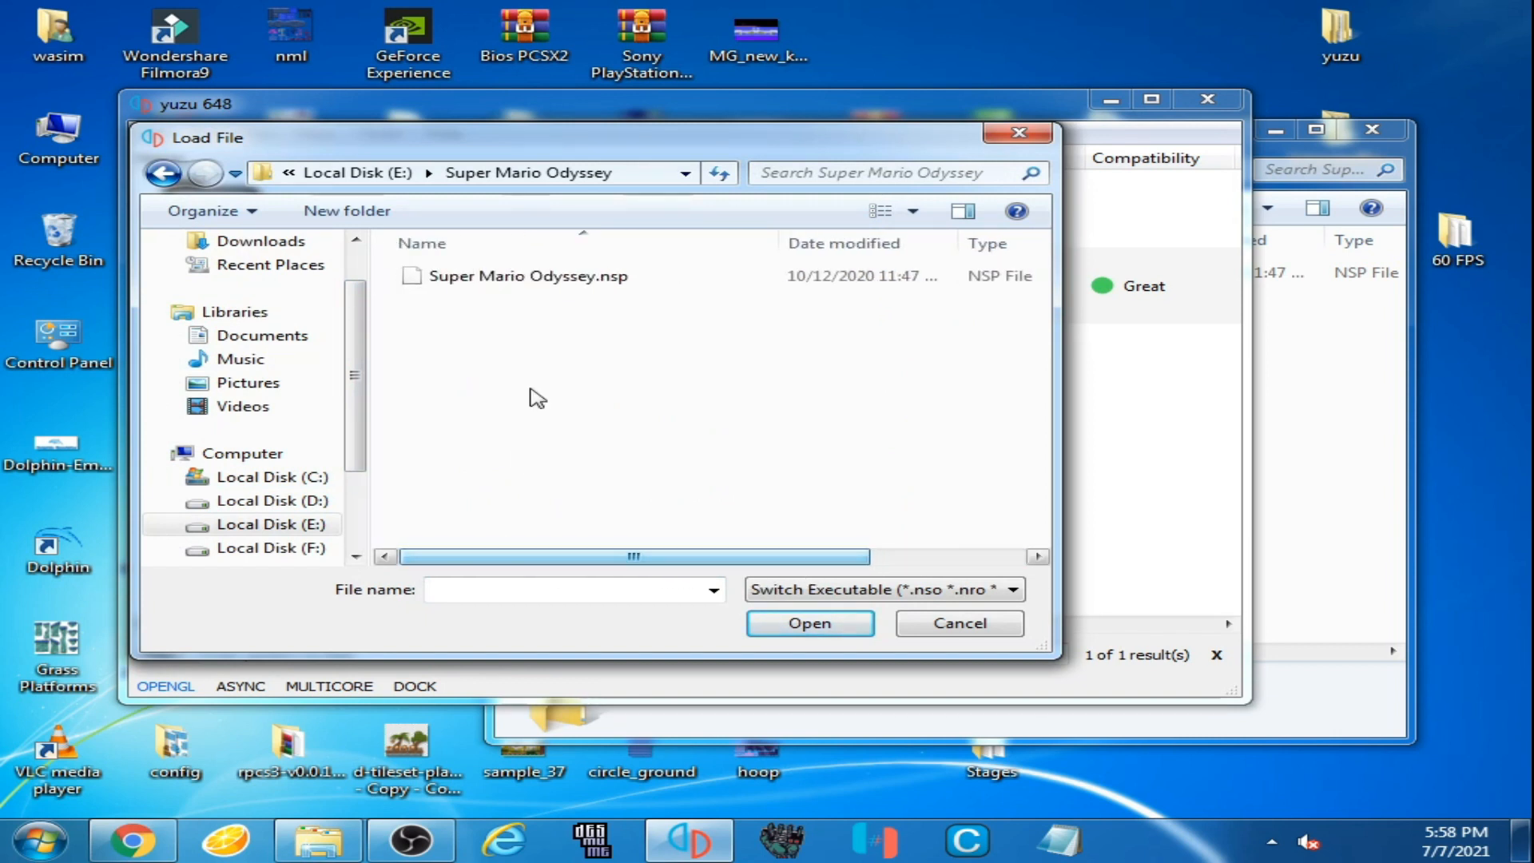
pyautogui.click(527, 276)
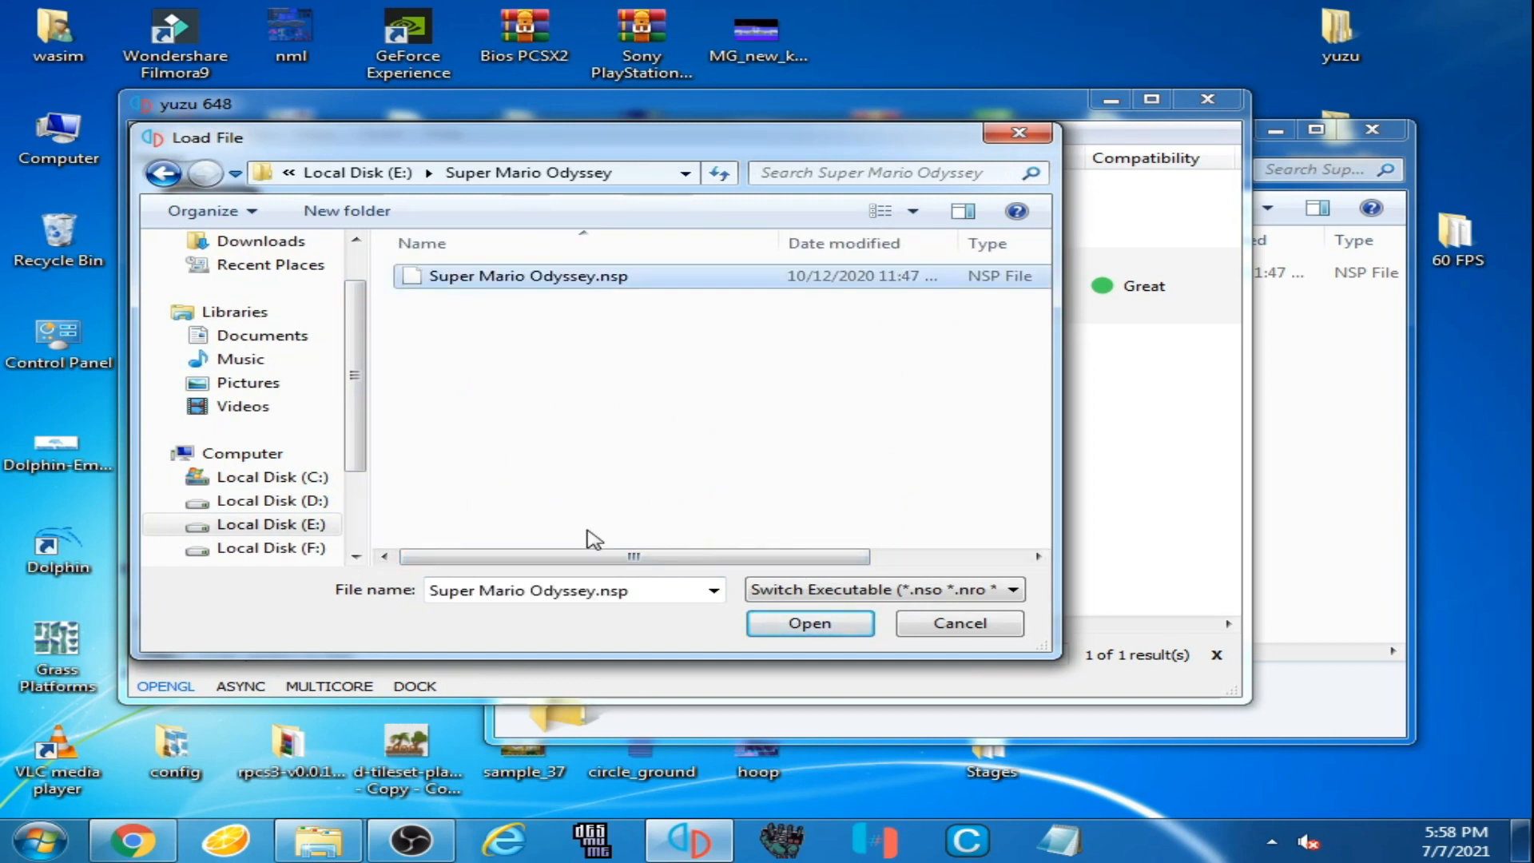
pyautogui.click(808, 623)
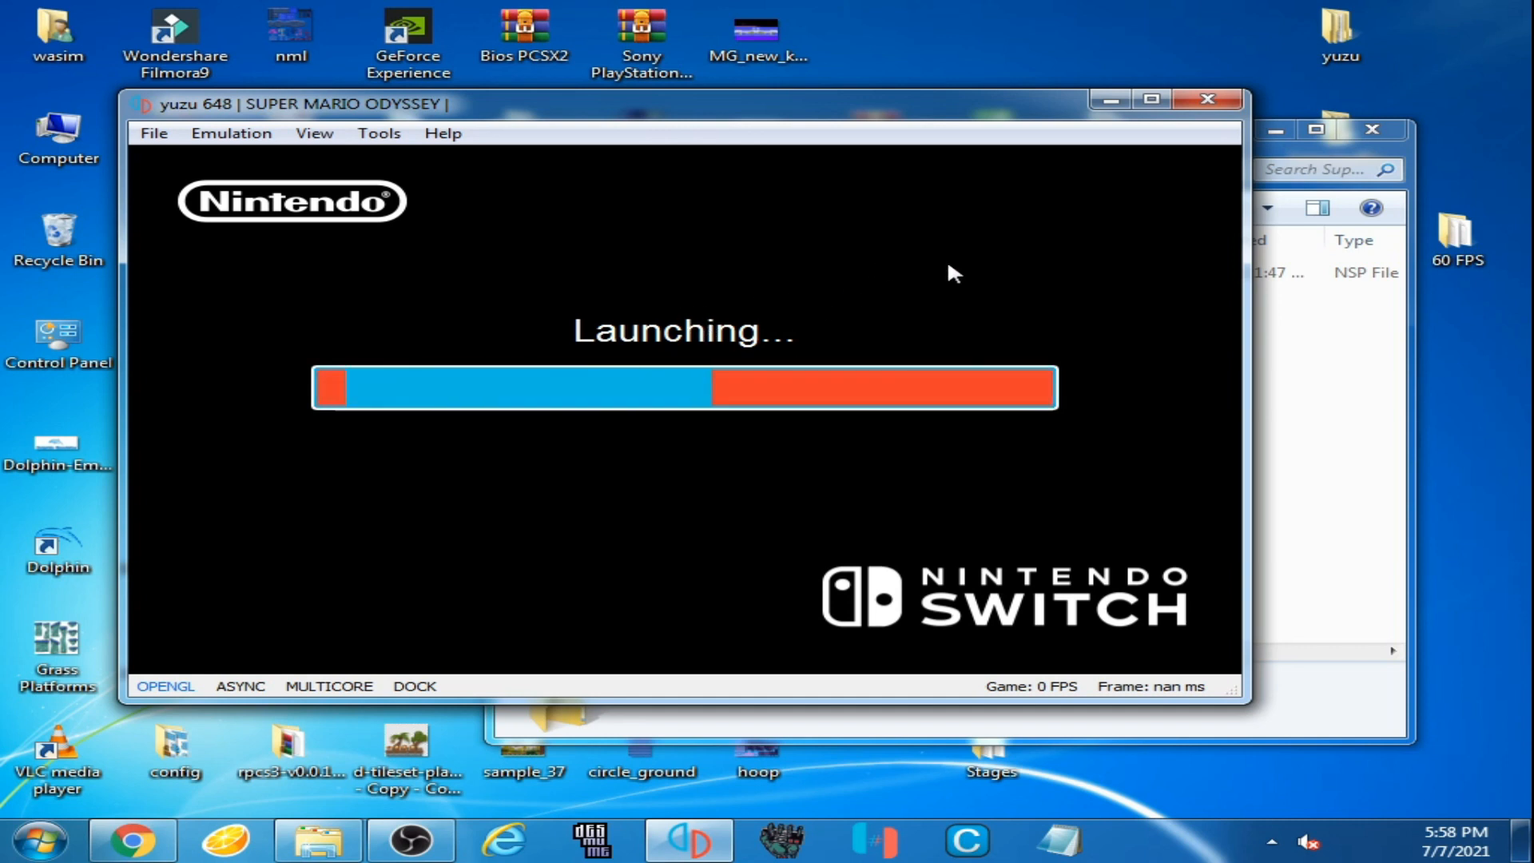
# Step: Close yuzu during launch and confirm with Yes
pyautogui.click(1207, 99)
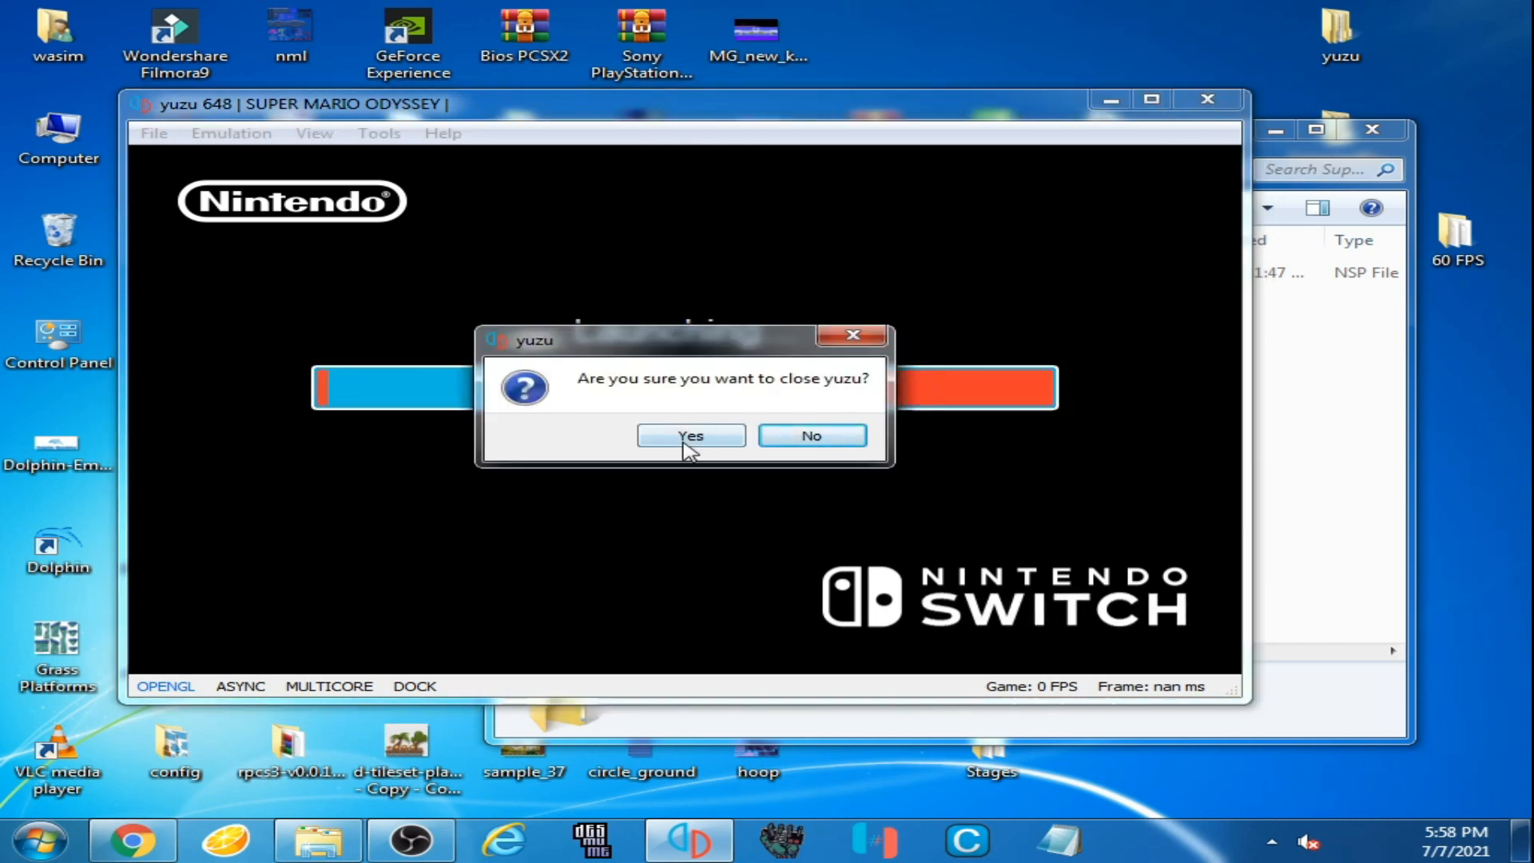
pyautogui.click(690, 435)
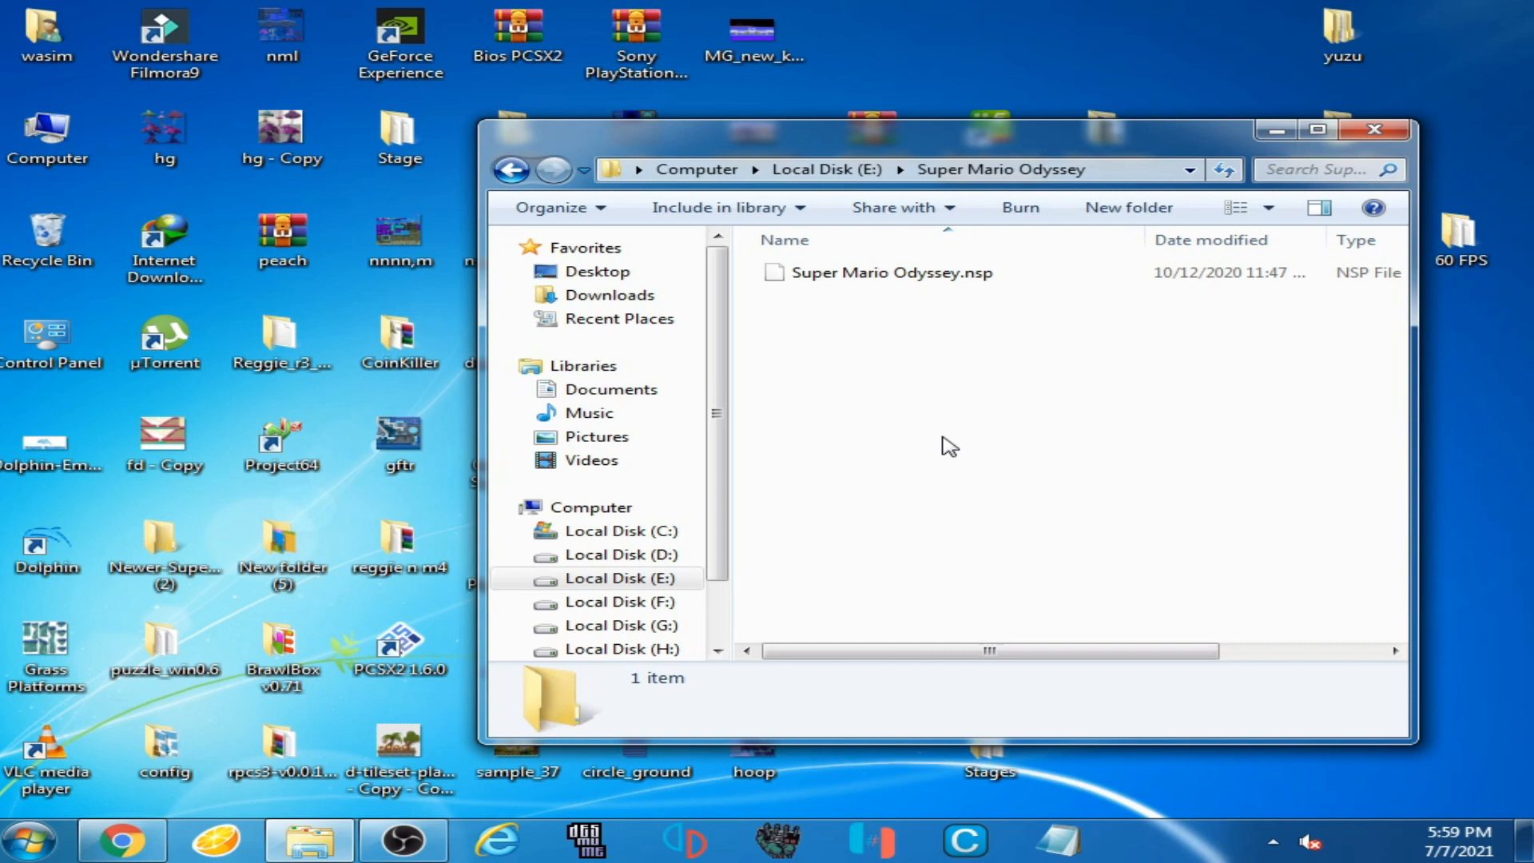
pyautogui.moveTo(917, 425)
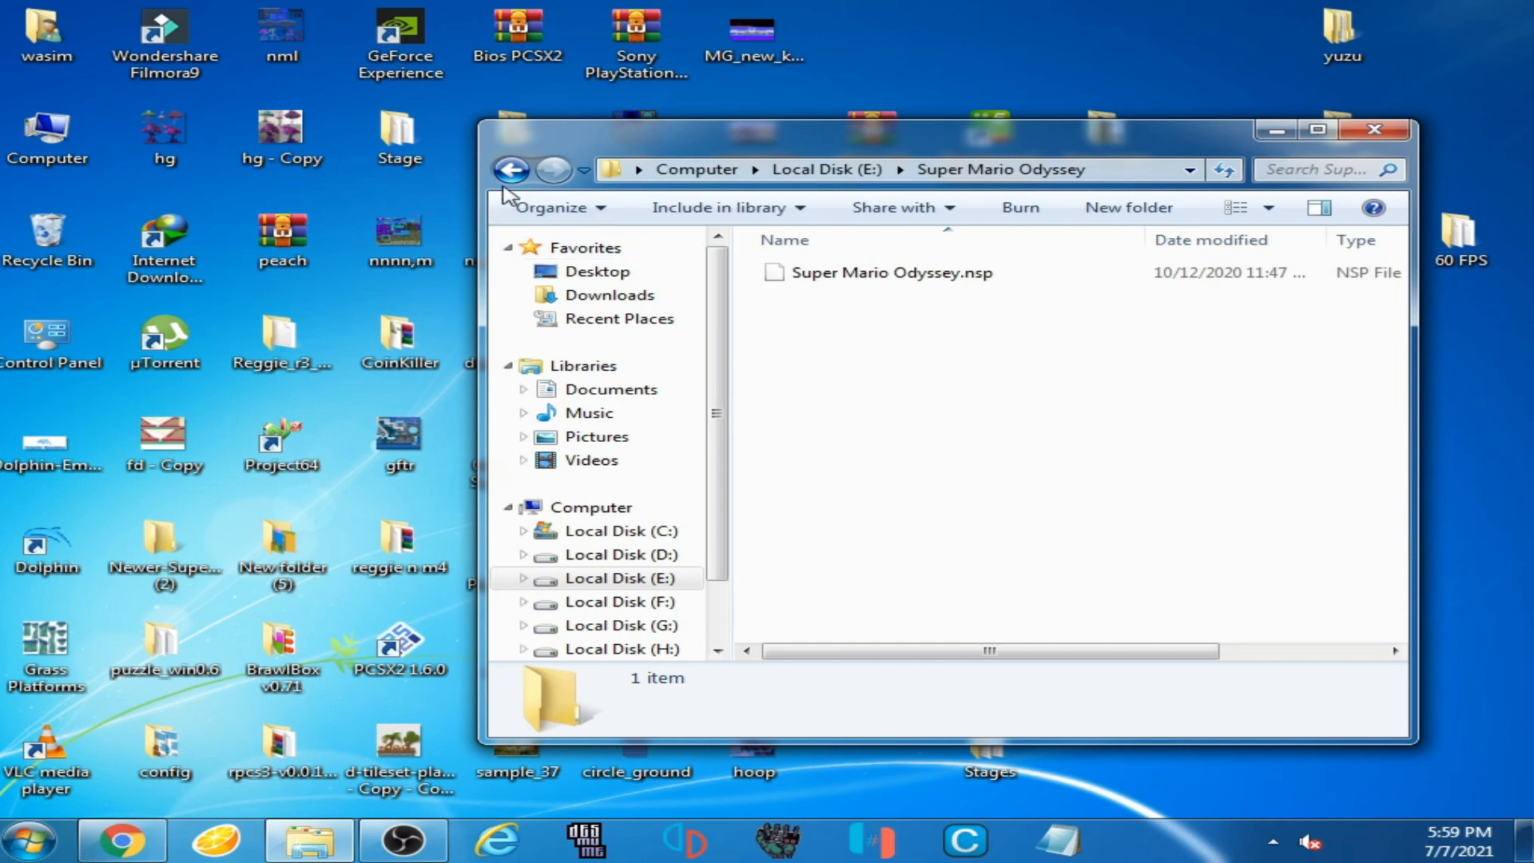
# Step: Go to drive F, select the TLOZ update archive parts, and cancel recycling the old extracted folder
pyautogui.click(509, 169)
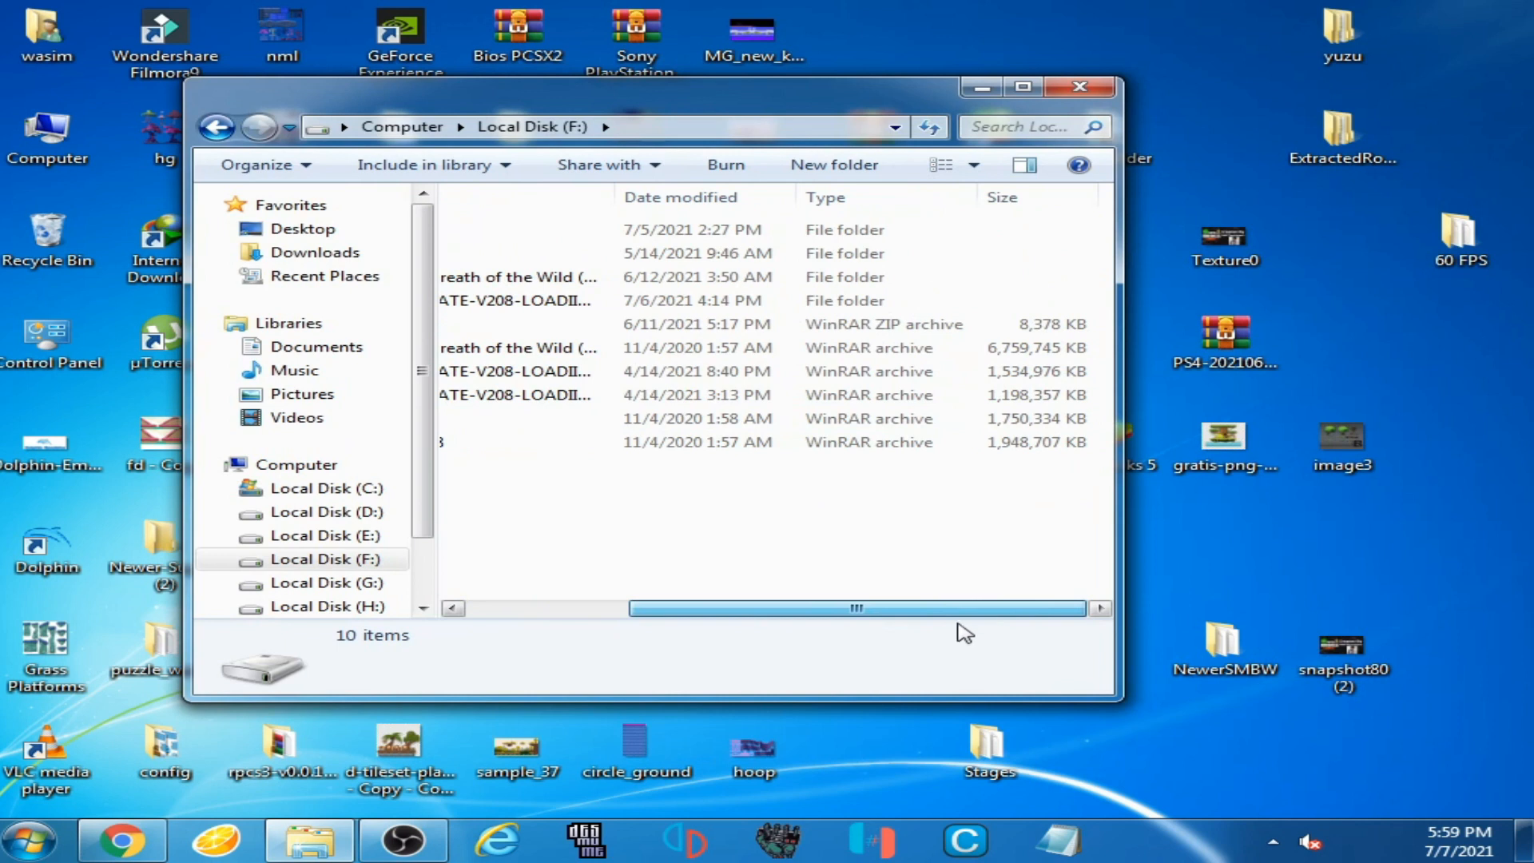
pyautogui.click(655, 394)
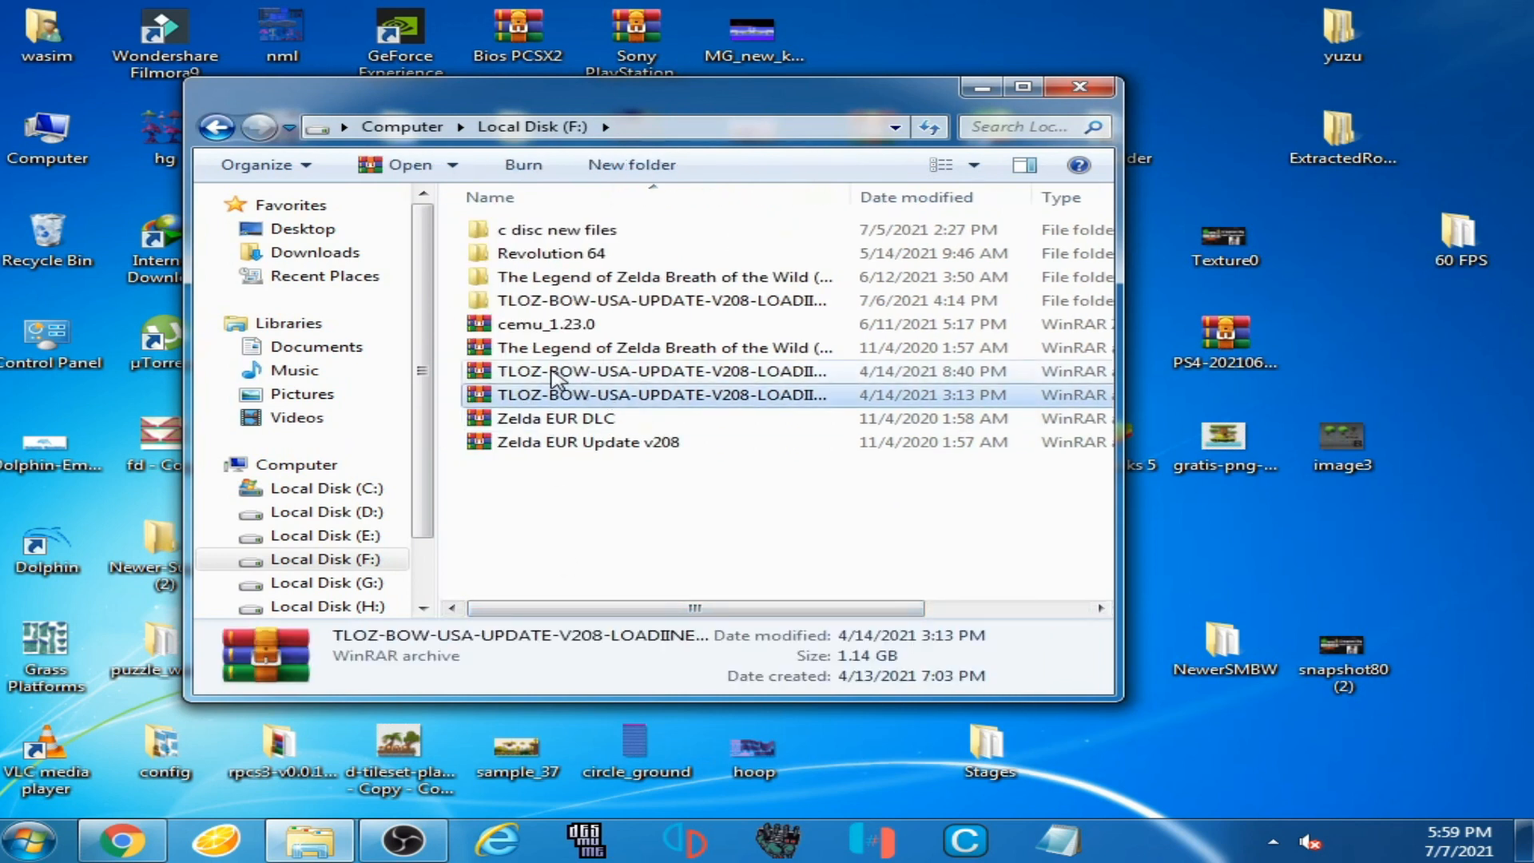
pyautogui.click(660, 370)
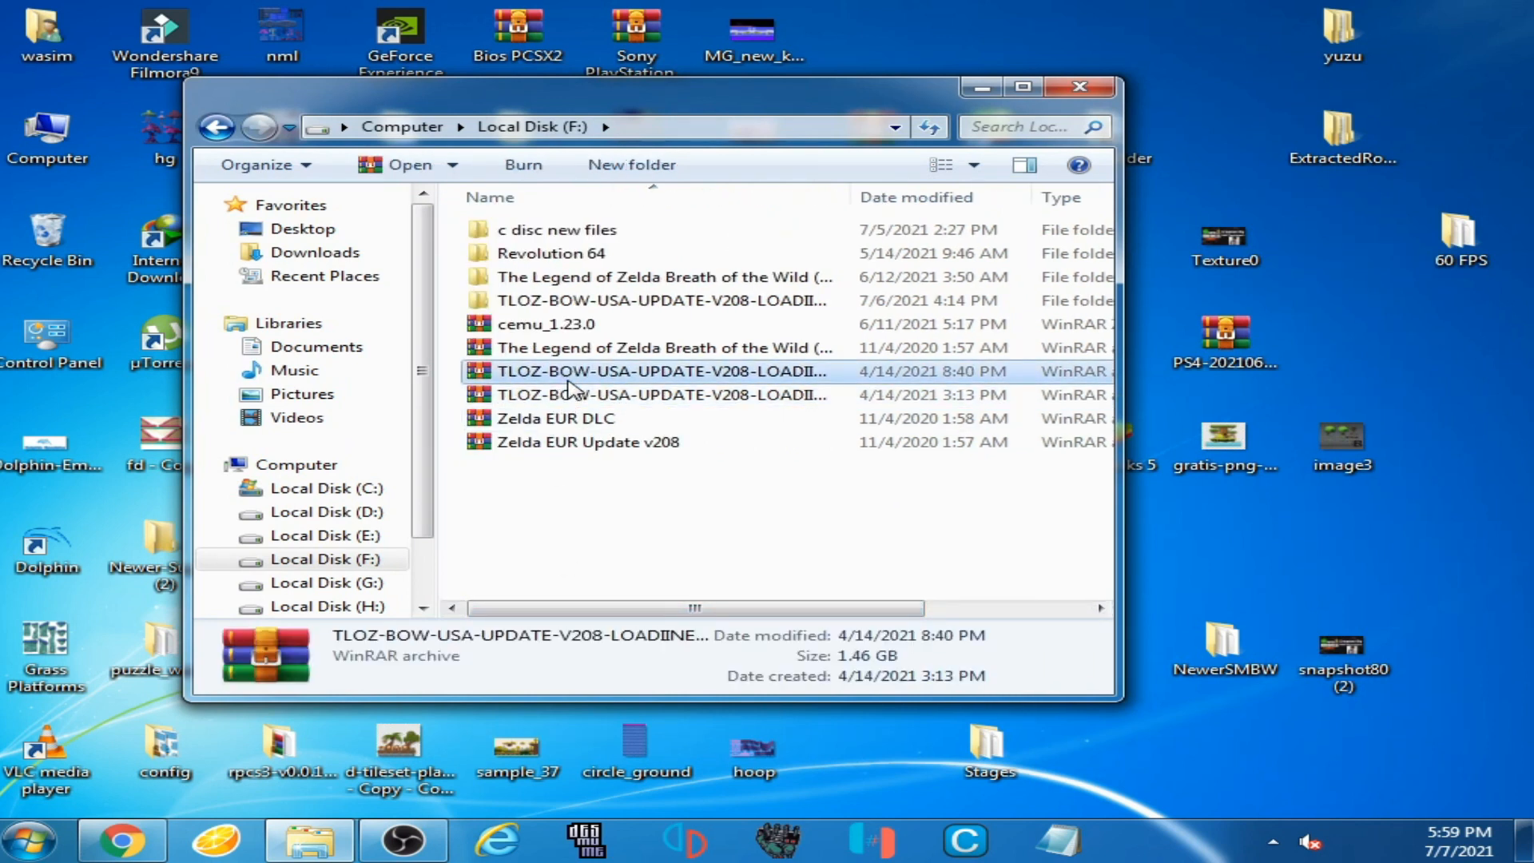
pyautogui.rightClick(661, 371)
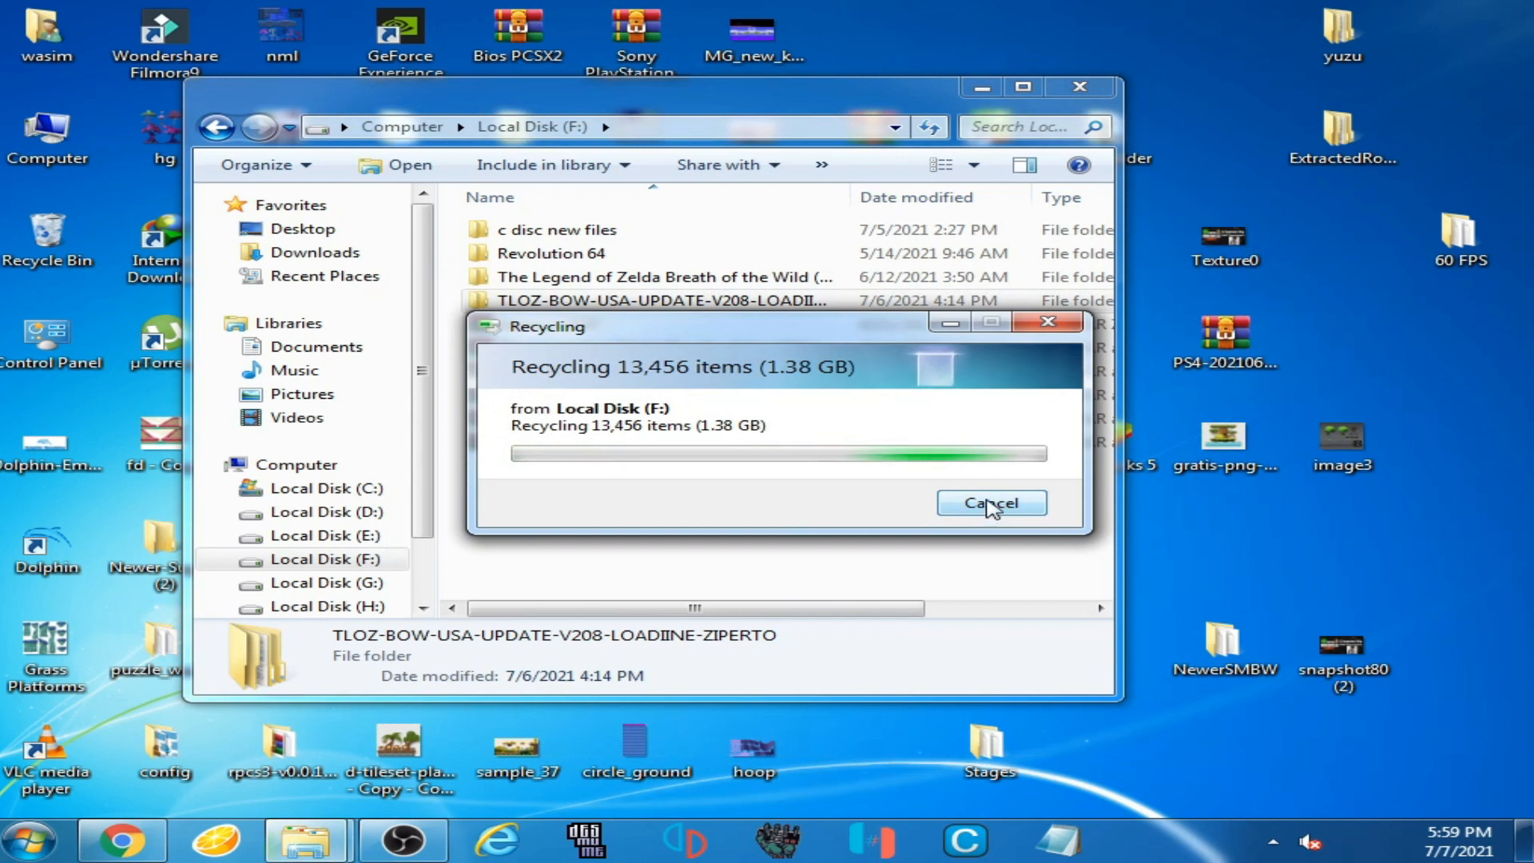
pyautogui.click(990, 501)
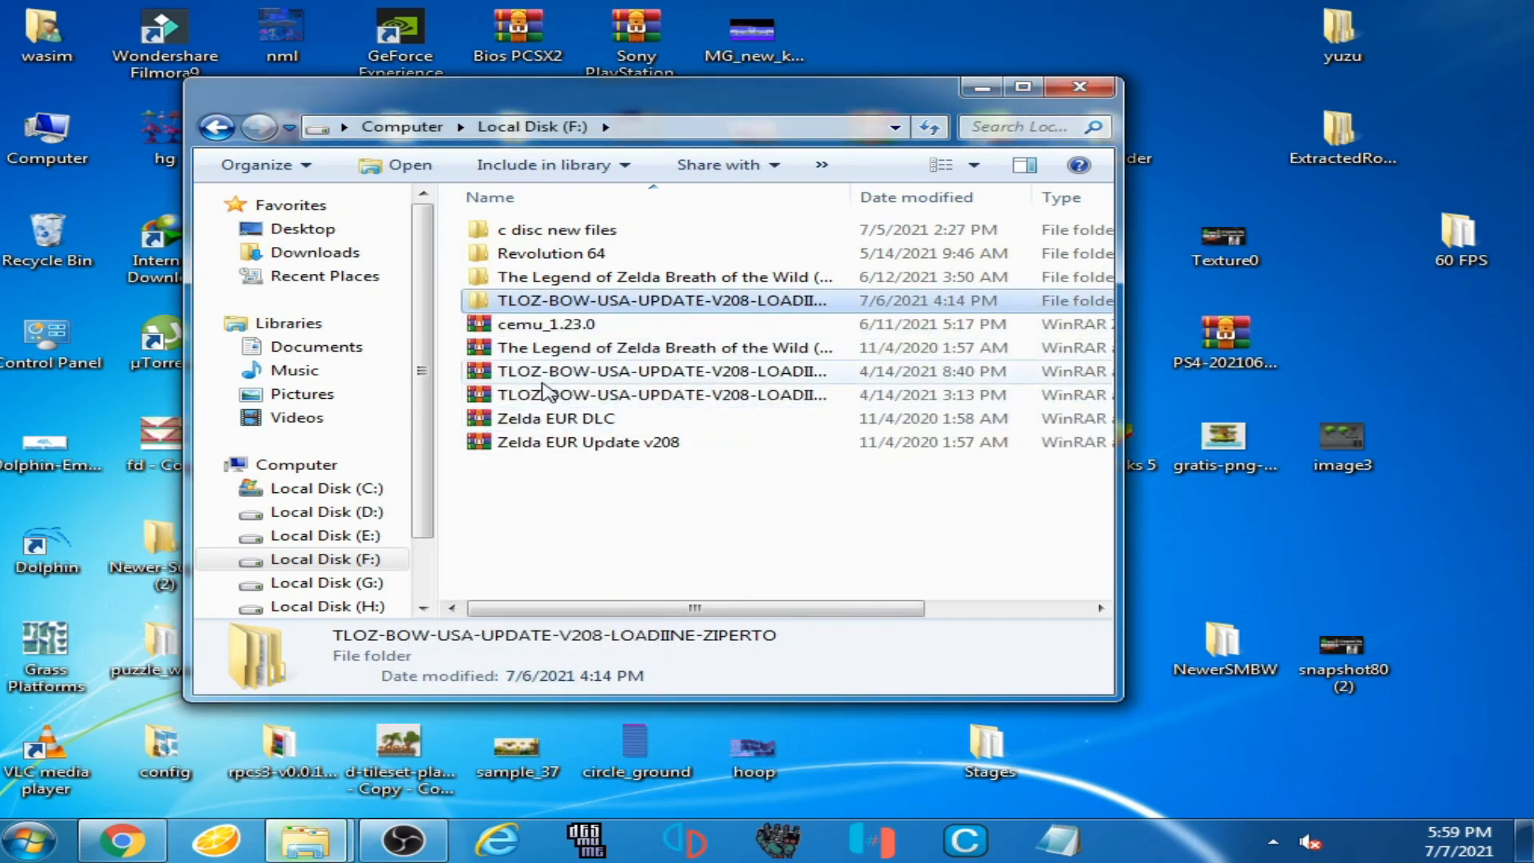
# Step: Extract the archive parts here into TLOZ-BOW-USA-UPDATE-V208-LOADIINE-ZIPERTO and check the new folder's contents
pyautogui.click(650, 394)
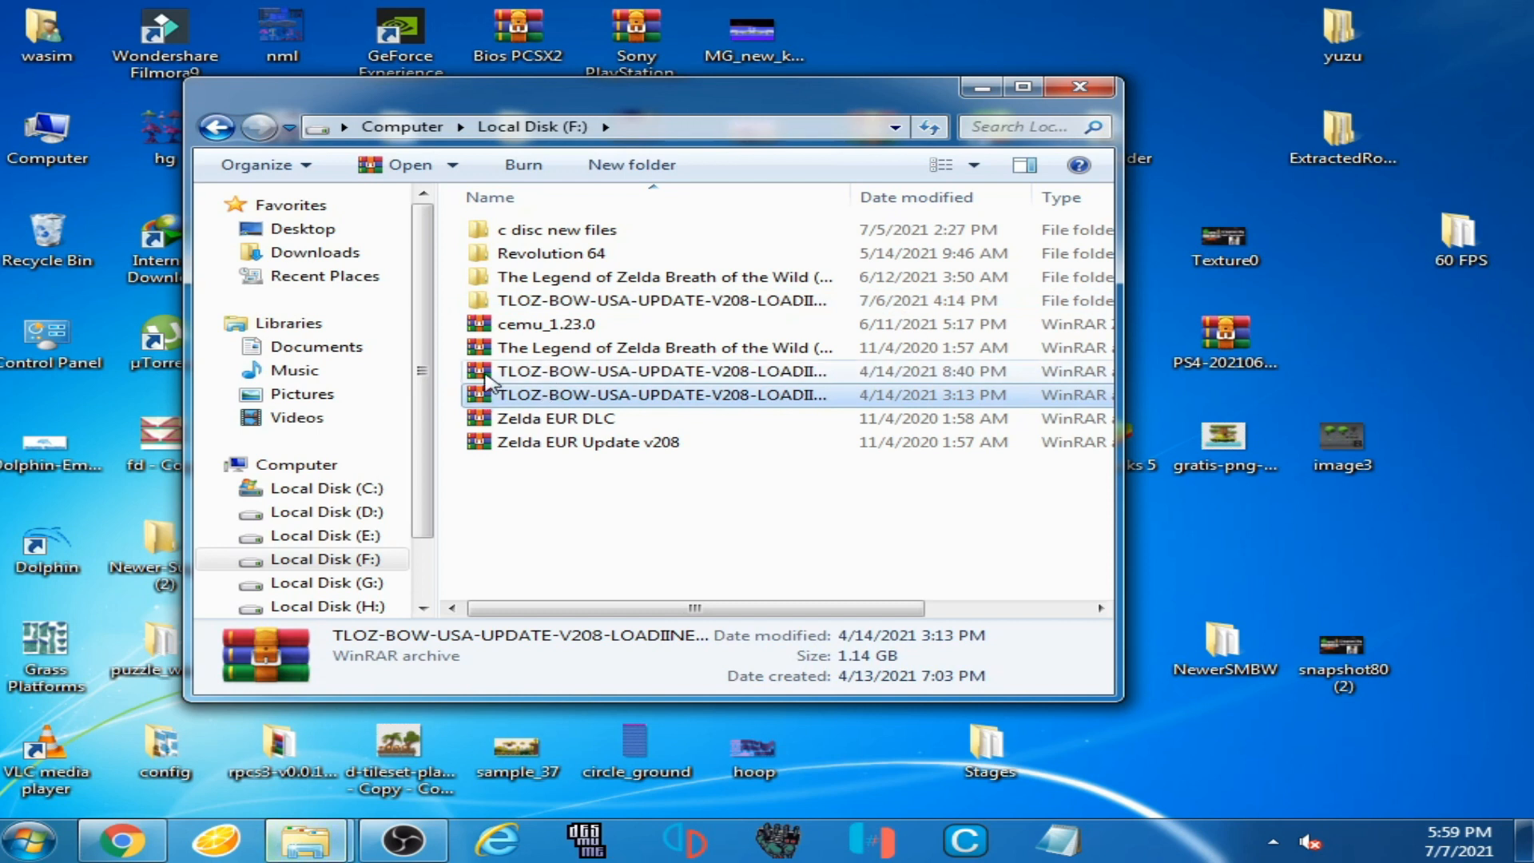
pyautogui.rightClick(663, 382)
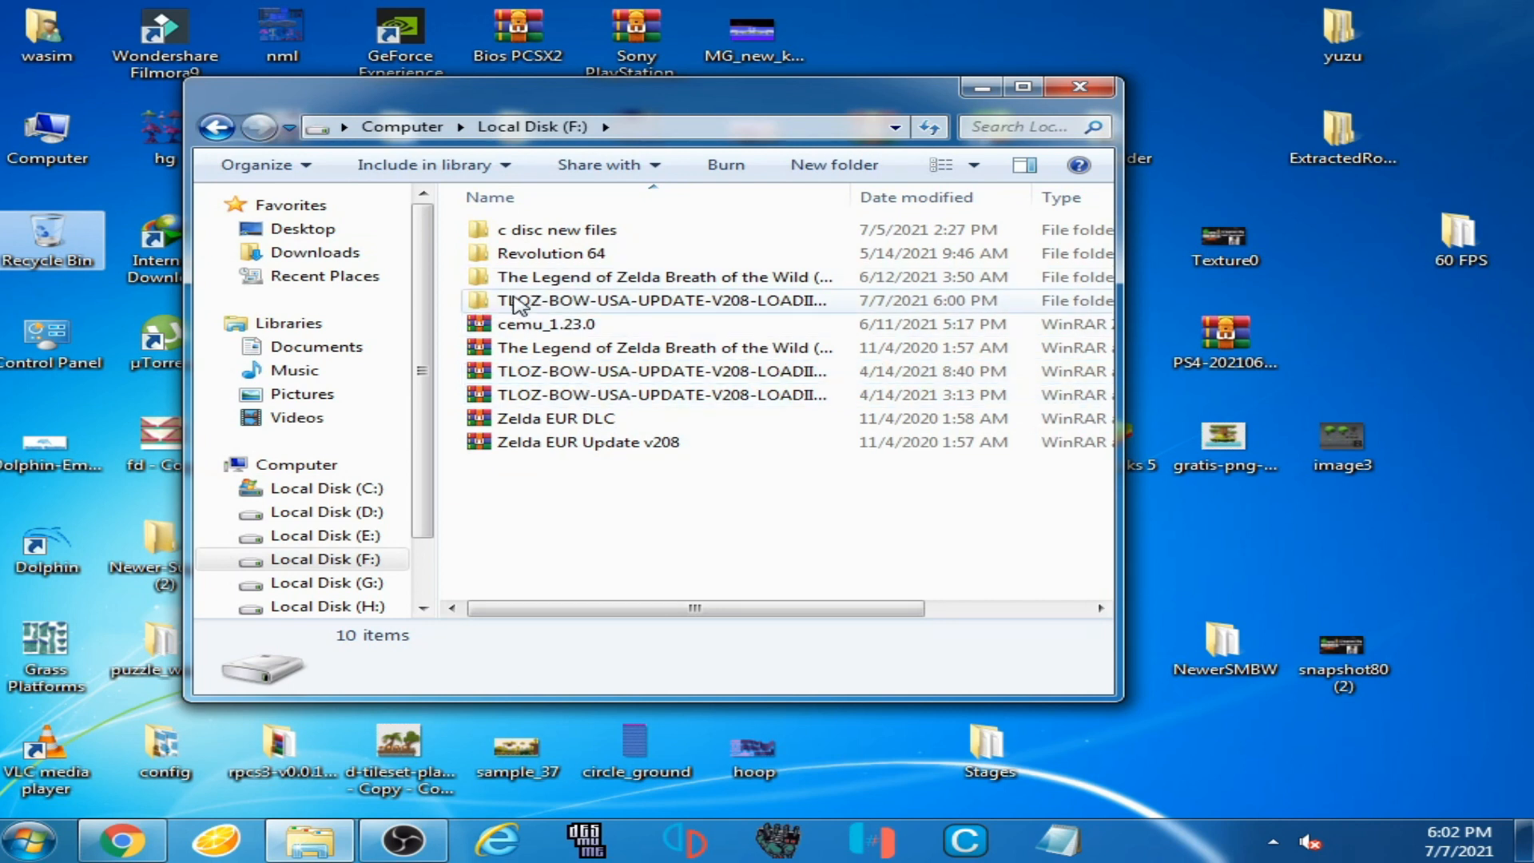
pyautogui.doubleClick(661, 301)
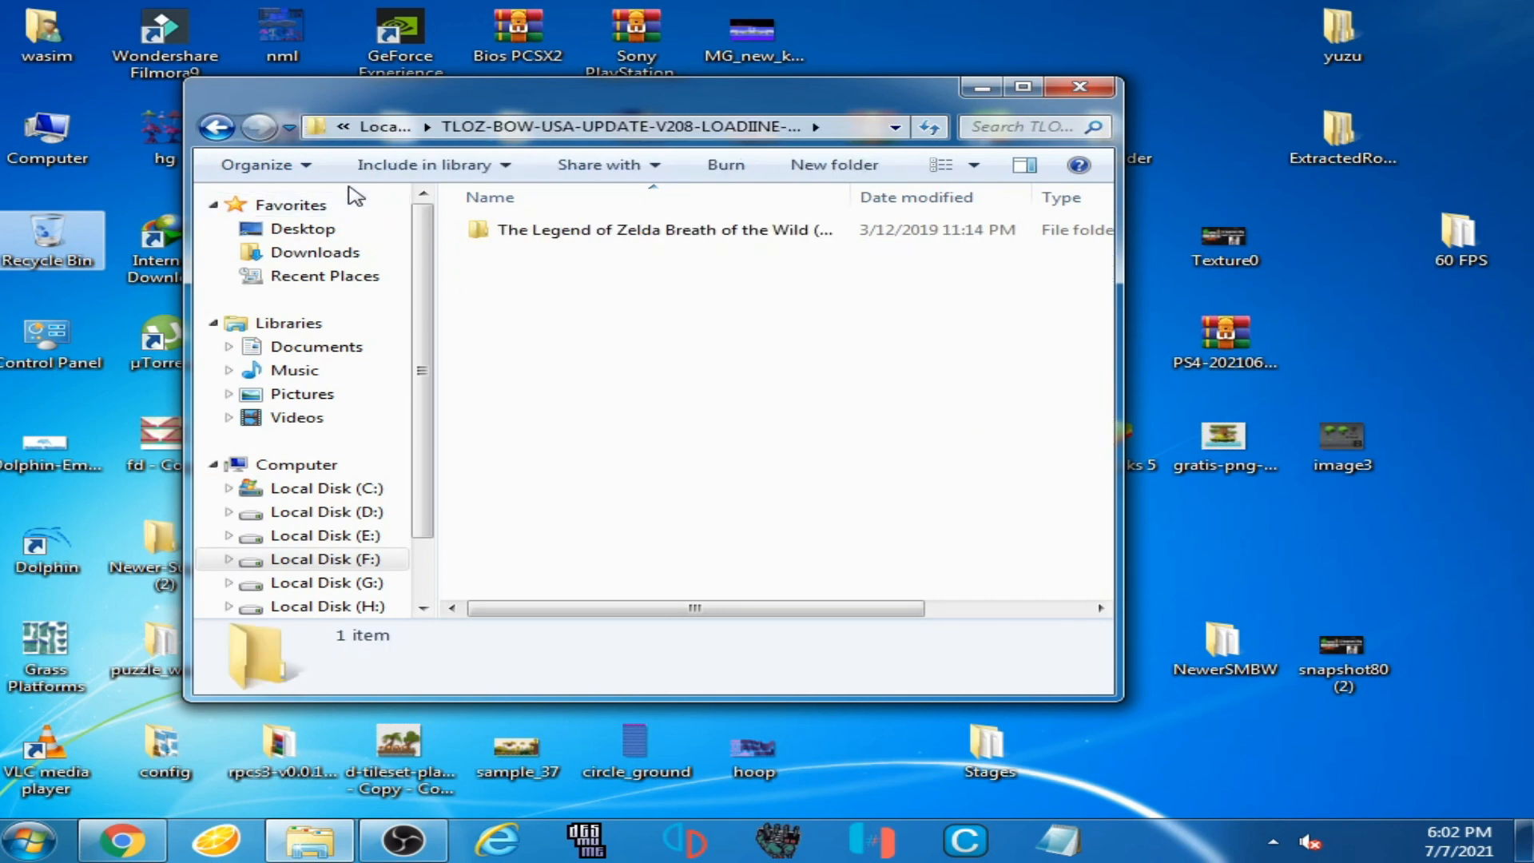
pyautogui.click(215, 126)
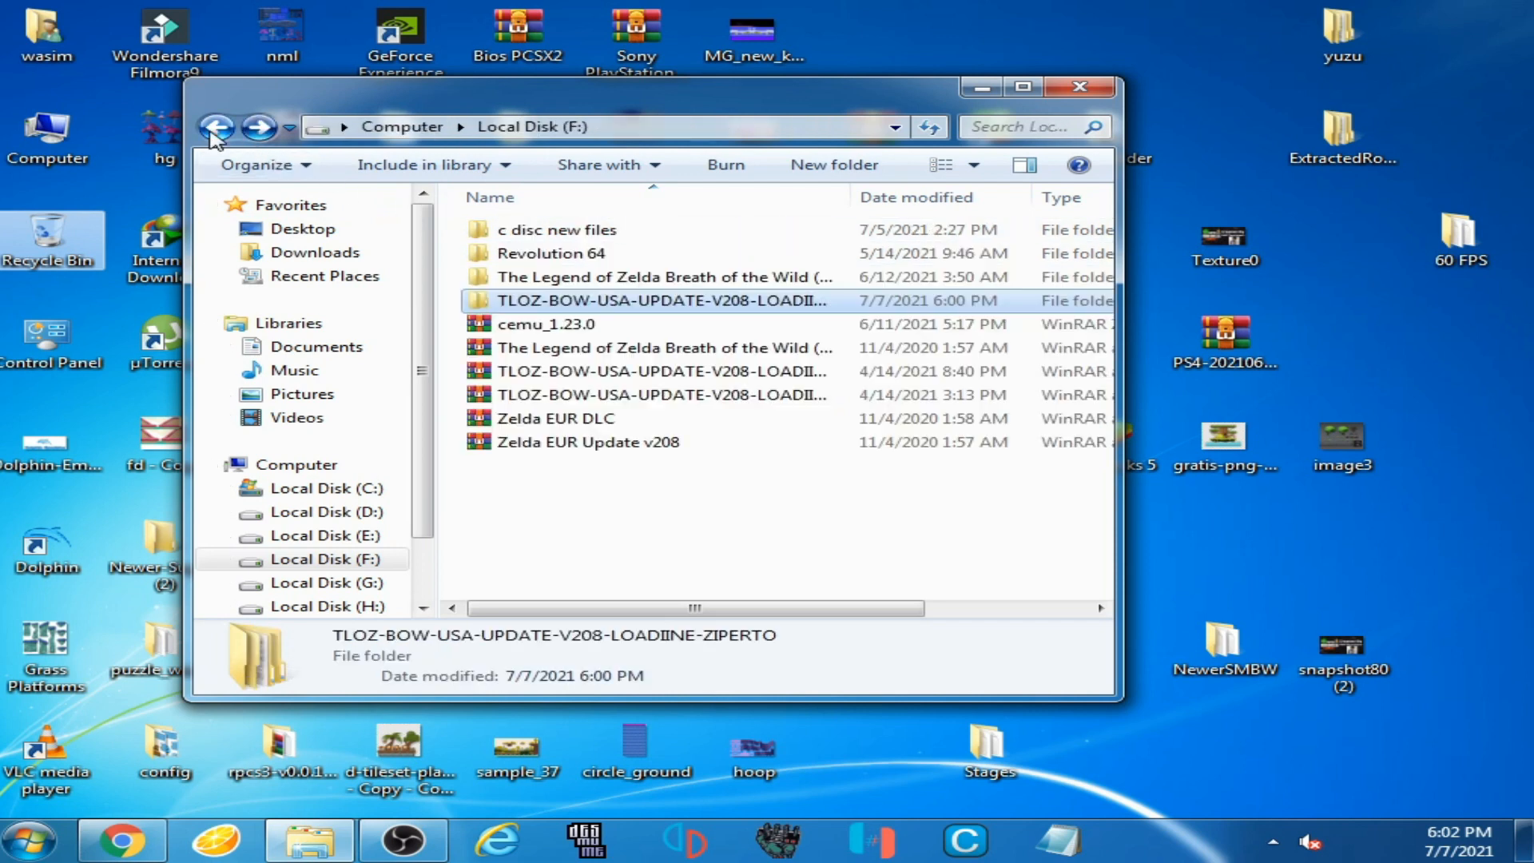